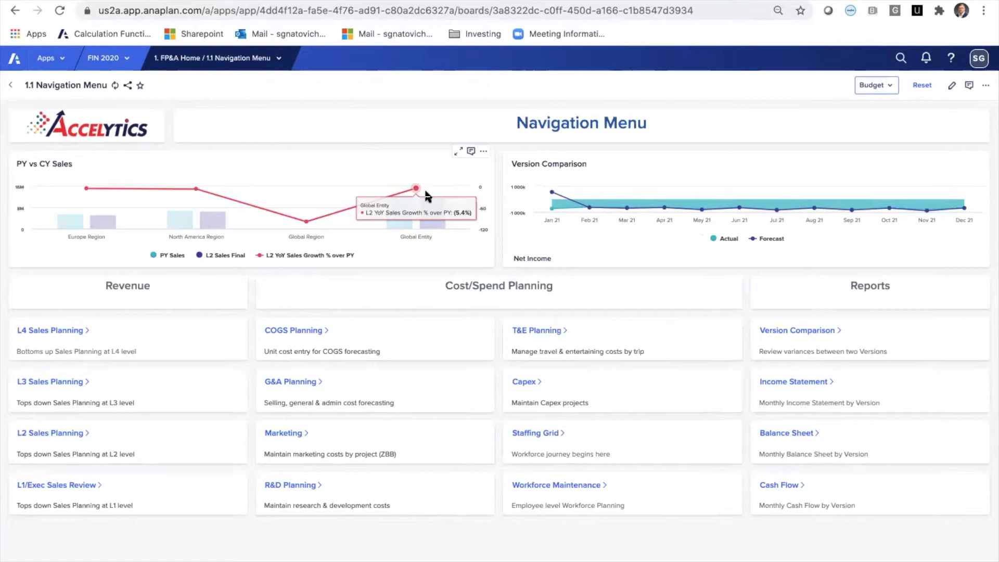
{"action": "mouse_move", "coordinate": [429, 226]}
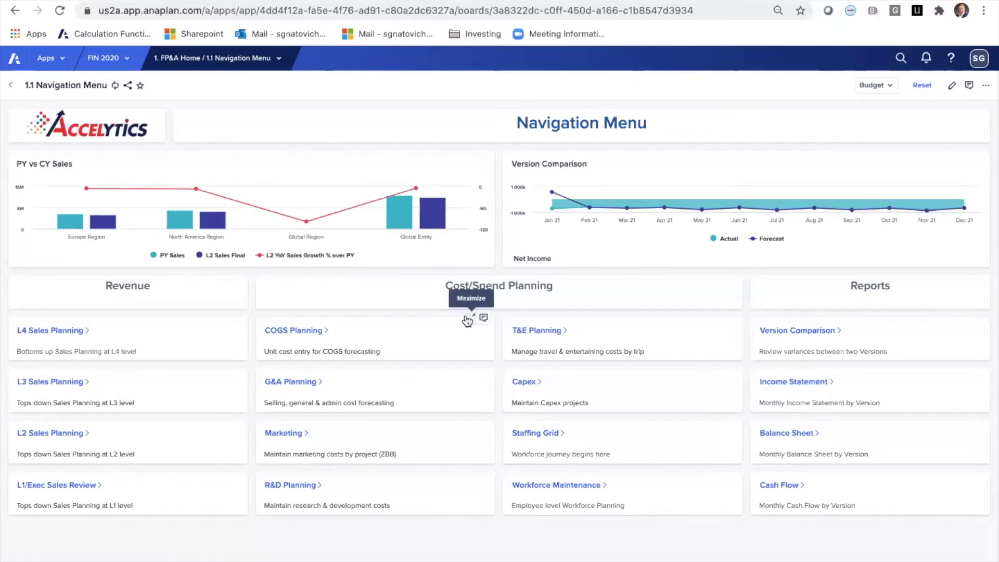
{"action": "mouse_move", "coordinate": [393, 343]}
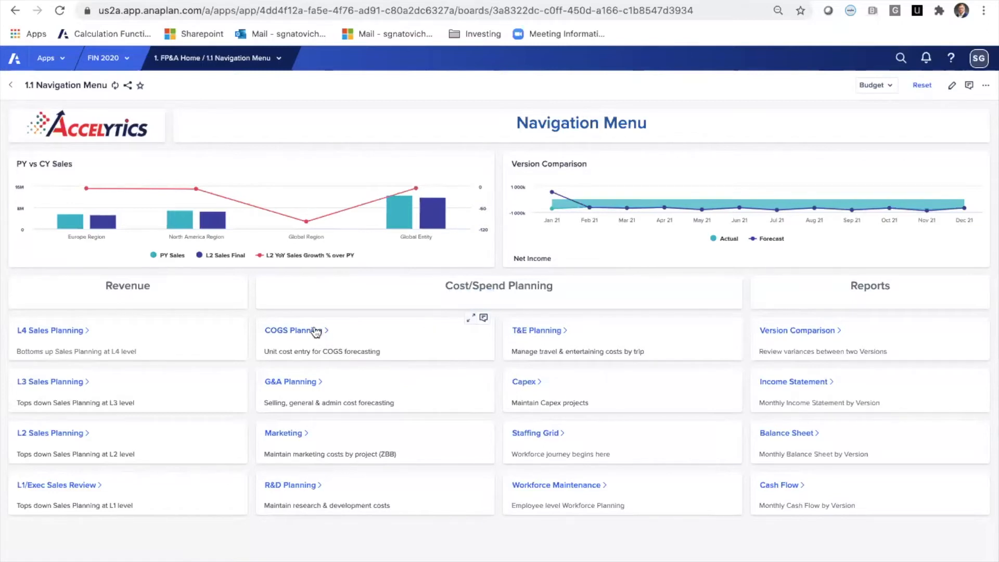
Open the COGS Planning dashboard, then bring up the Cost/Spend Planning pages list.
{"action": "left_click", "coordinate": [292, 330]}
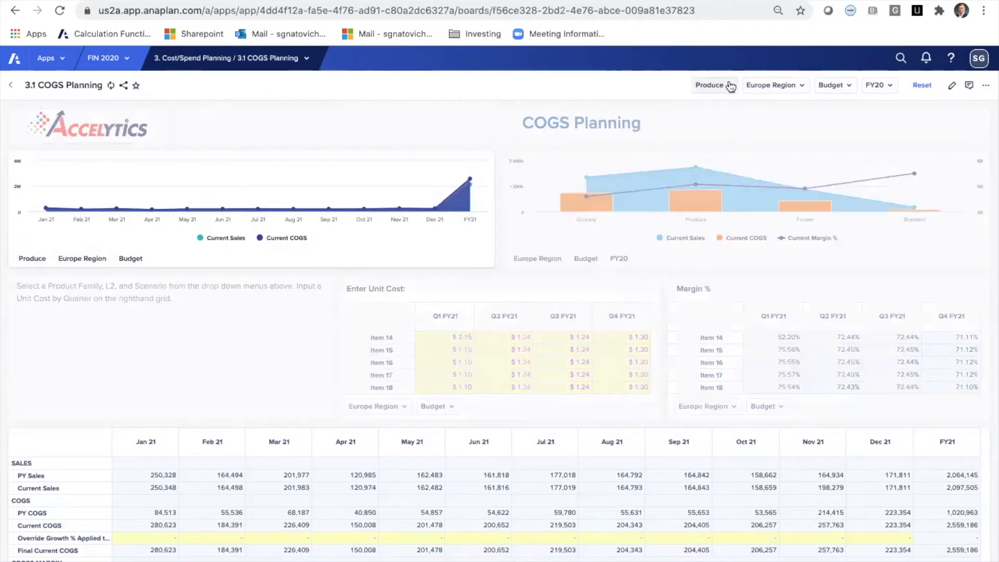
{"action": "mouse_move", "coordinate": [734, 172]}
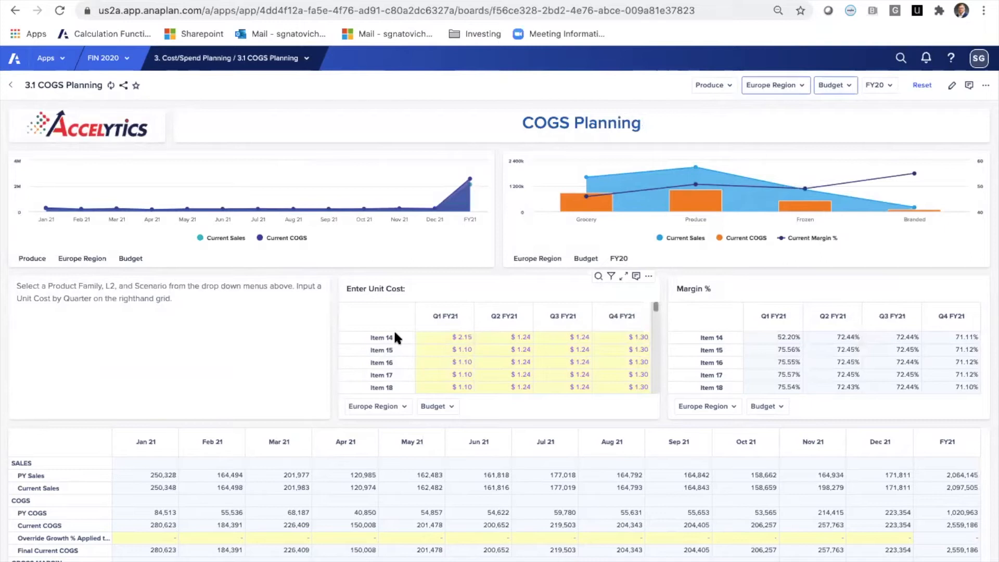
{"action": "mouse_move", "coordinate": [414, 350]}
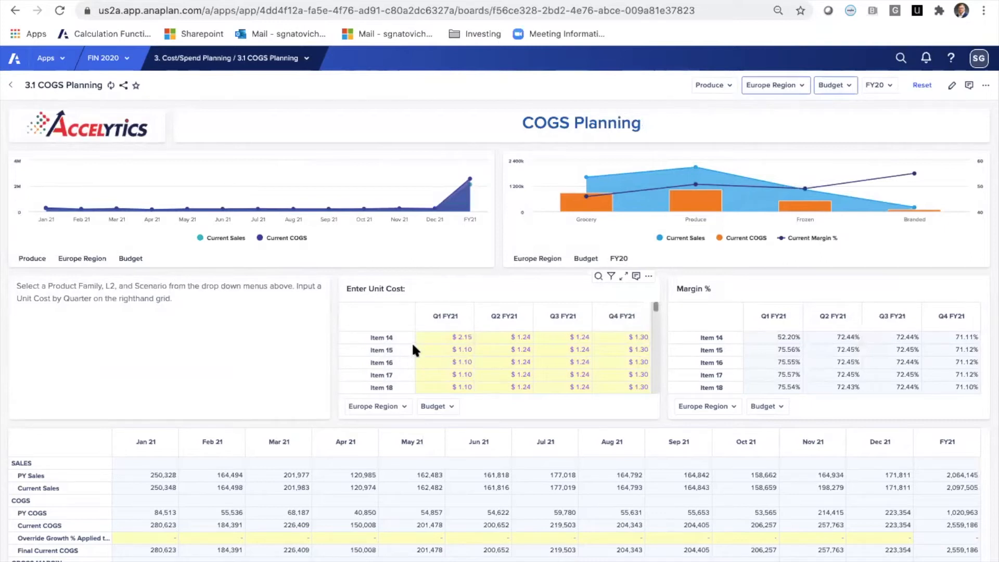
{"action": "mouse_move", "coordinate": [475, 337]}
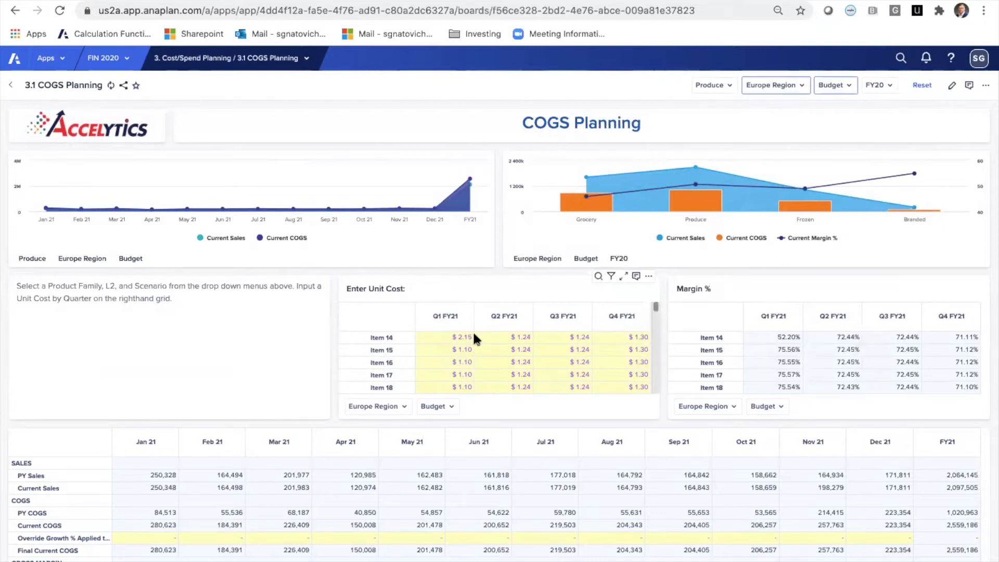
{"action": "mouse_move", "coordinate": [502, 348]}
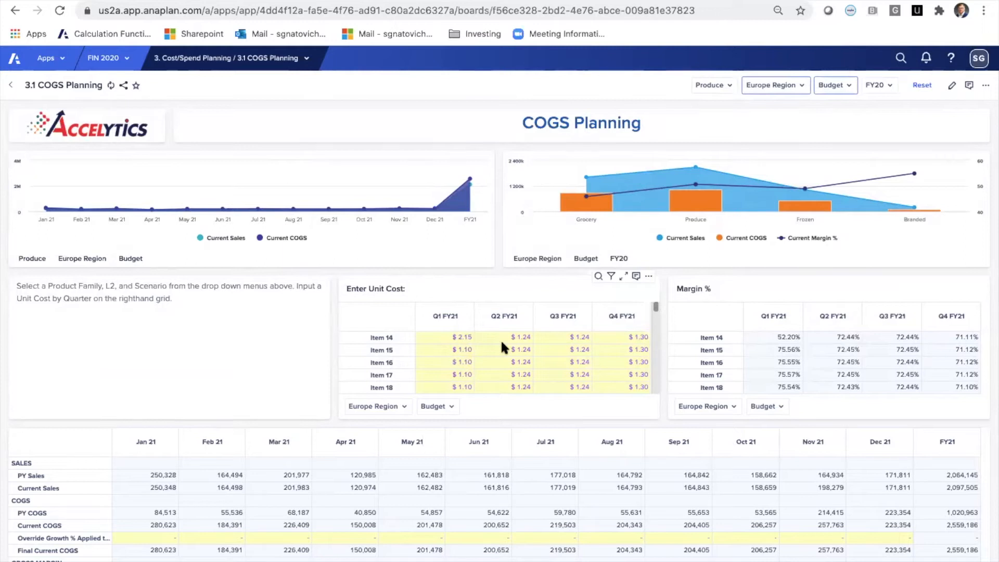
{"action": "mouse_move", "coordinate": [490, 329]}
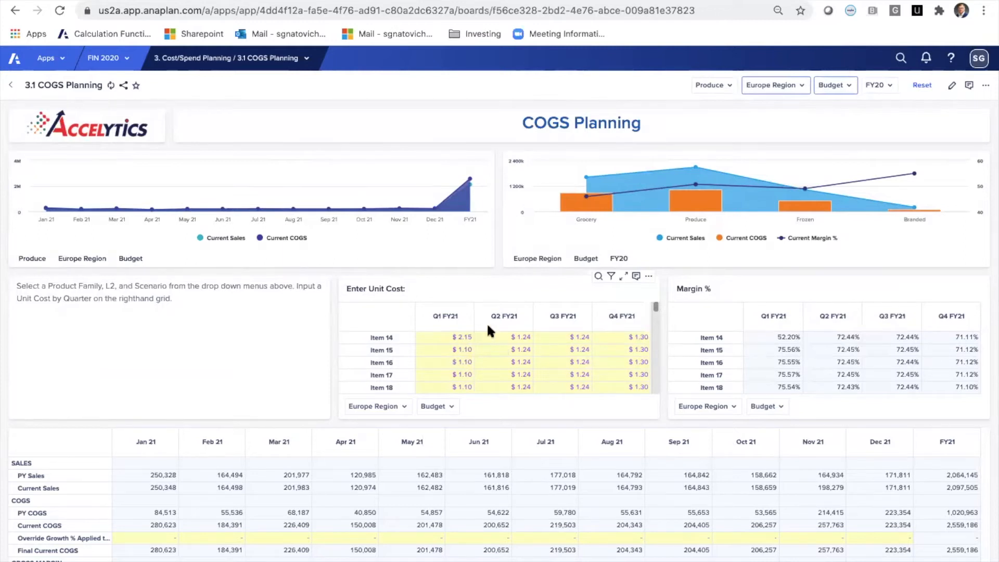
{"action": "left_click", "coordinate": [227, 57]}
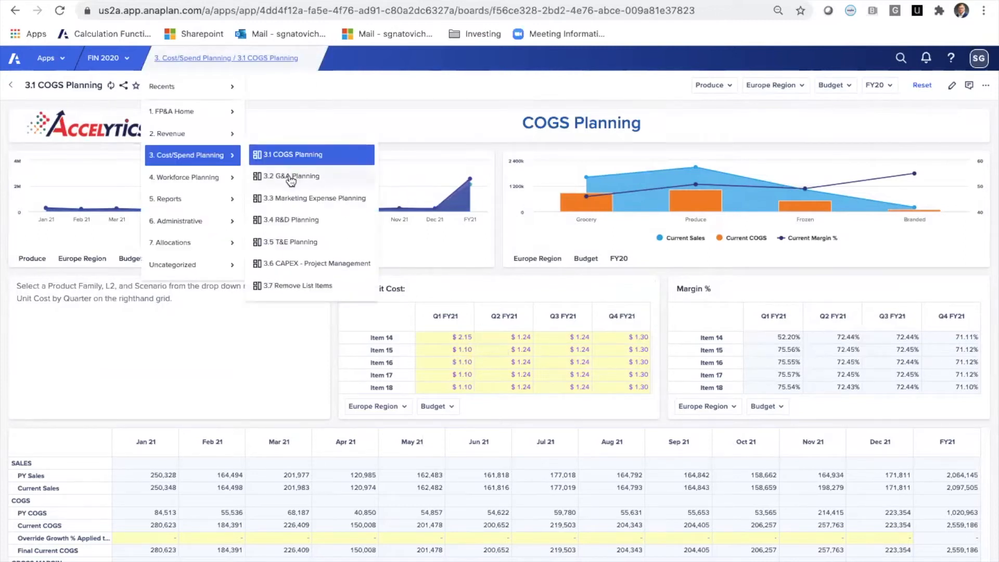
Switch to the 3.2 G&A Planning dashboard from the Cost/Spend Planning list.
{"action": "left_click", "coordinate": [290, 176]}
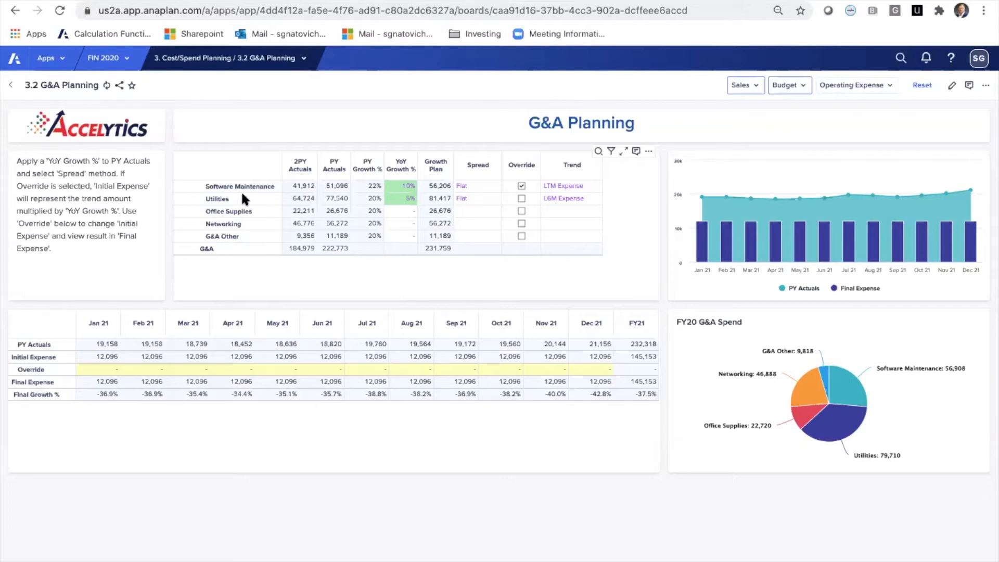
{"action": "mouse_move", "coordinate": [249, 189]}
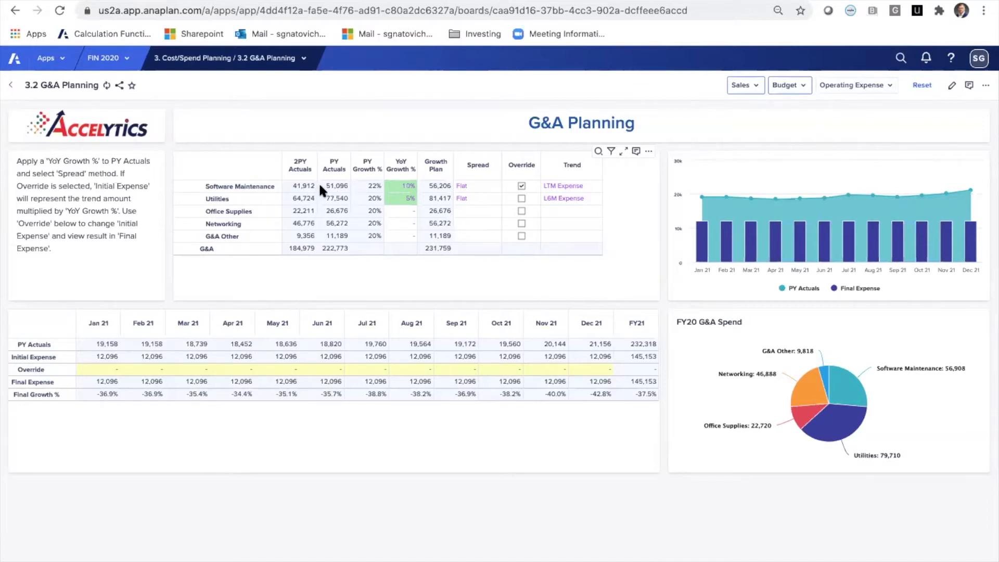
{"action": "mouse_move", "coordinate": [452, 178]}
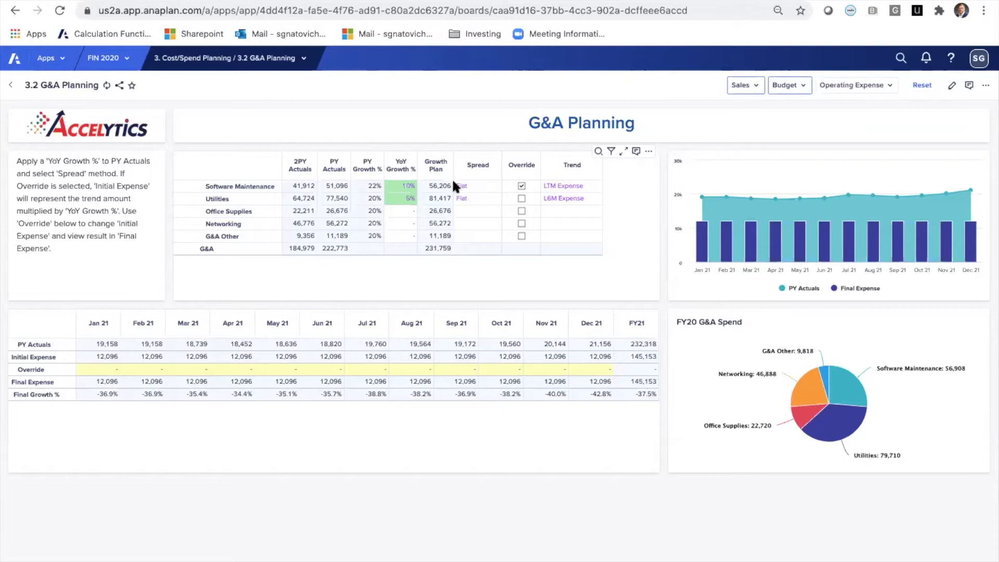
{"action": "mouse_move", "coordinate": [379, 183]}
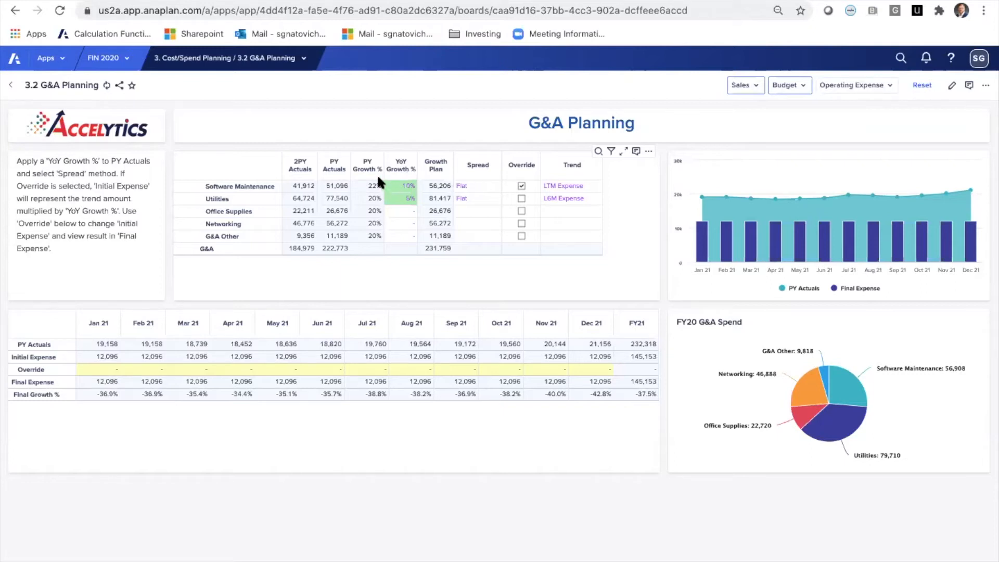
{"action": "mouse_move", "coordinate": [490, 189]}
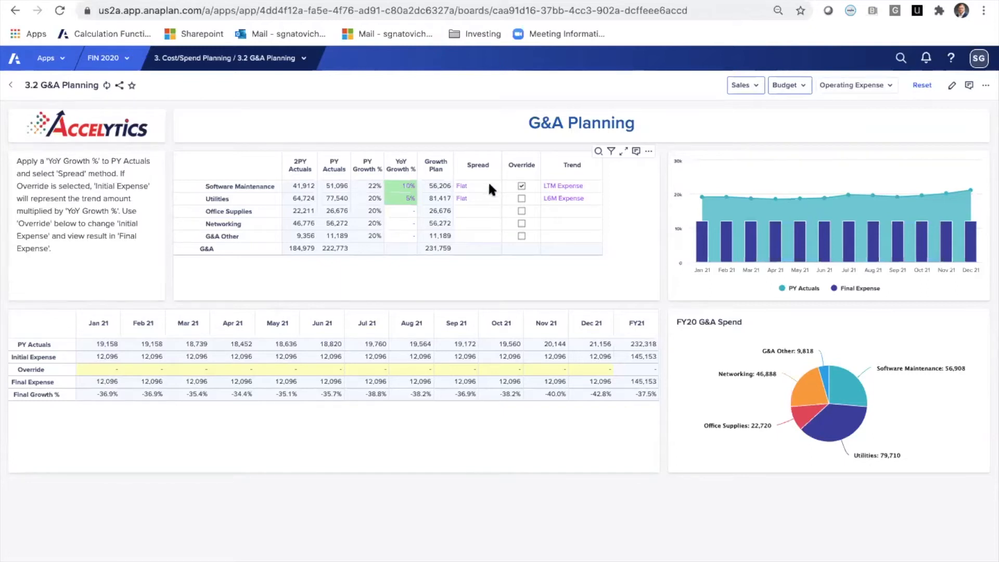
{"action": "left_click", "coordinate": [477, 185]}
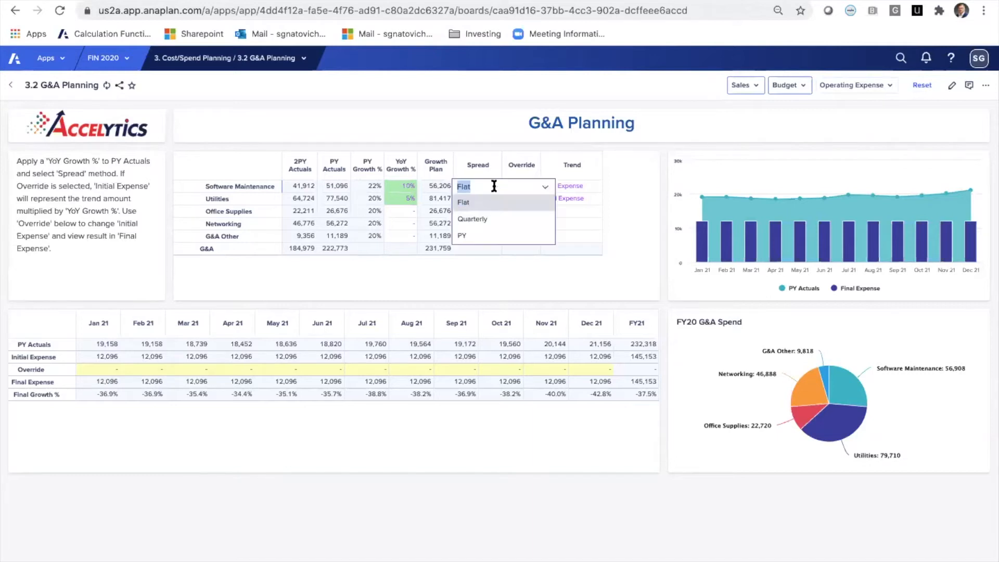
{"action": "mouse_move", "coordinate": [493, 219]}
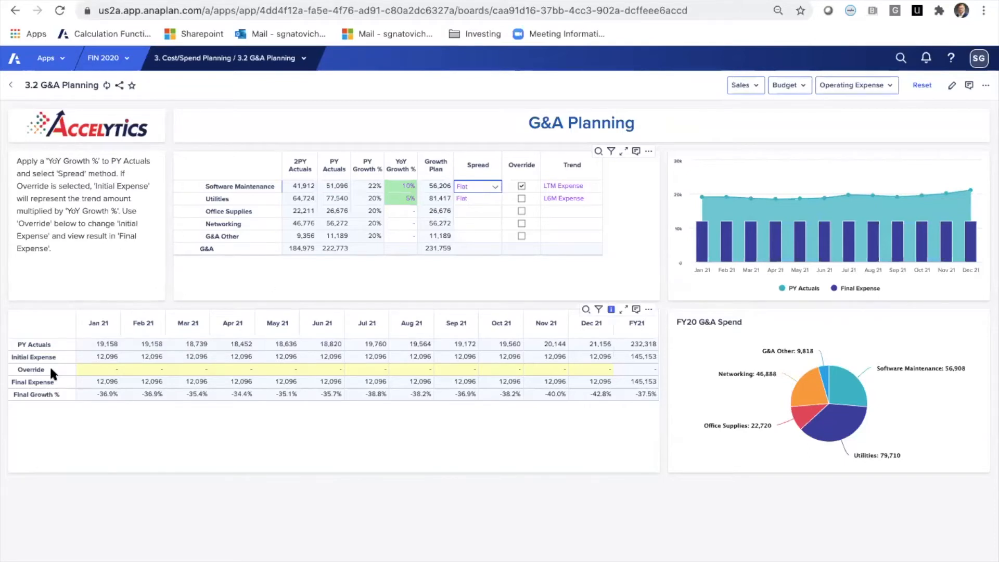
{"action": "mouse_move", "coordinate": [58, 384]}
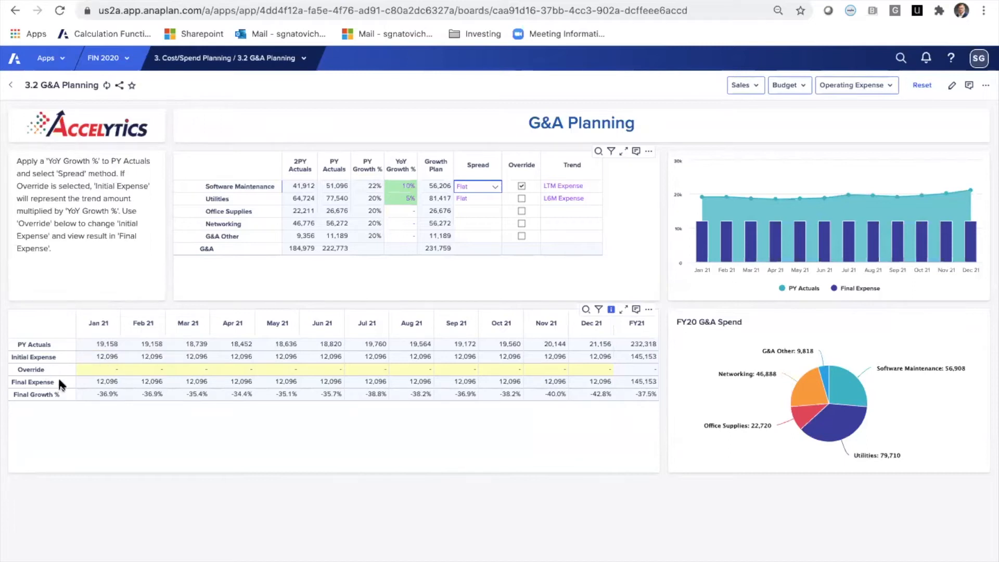
{"action": "mouse_move", "coordinate": [42, 346]}
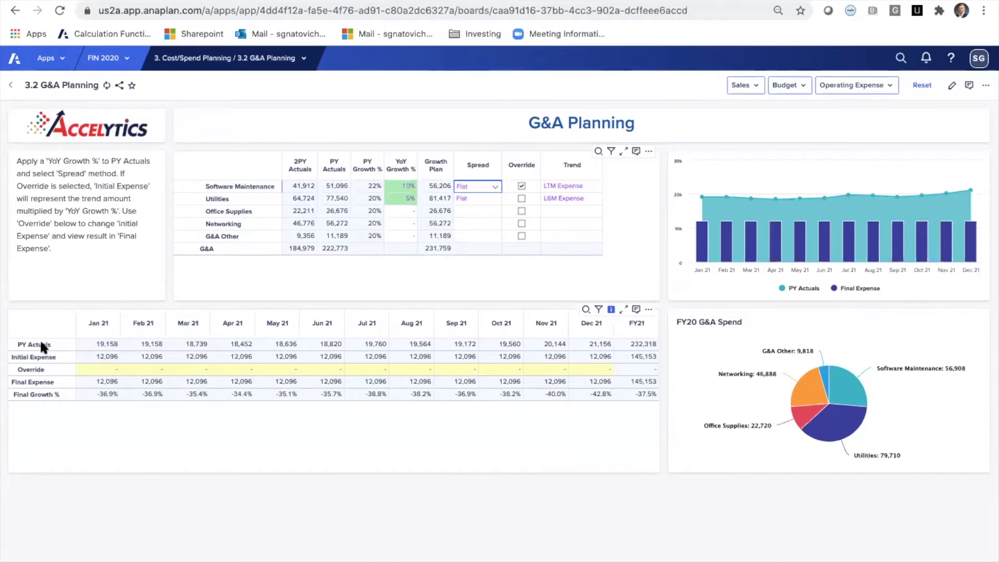
{"action": "mouse_move", "coordinate": [65, 355]}
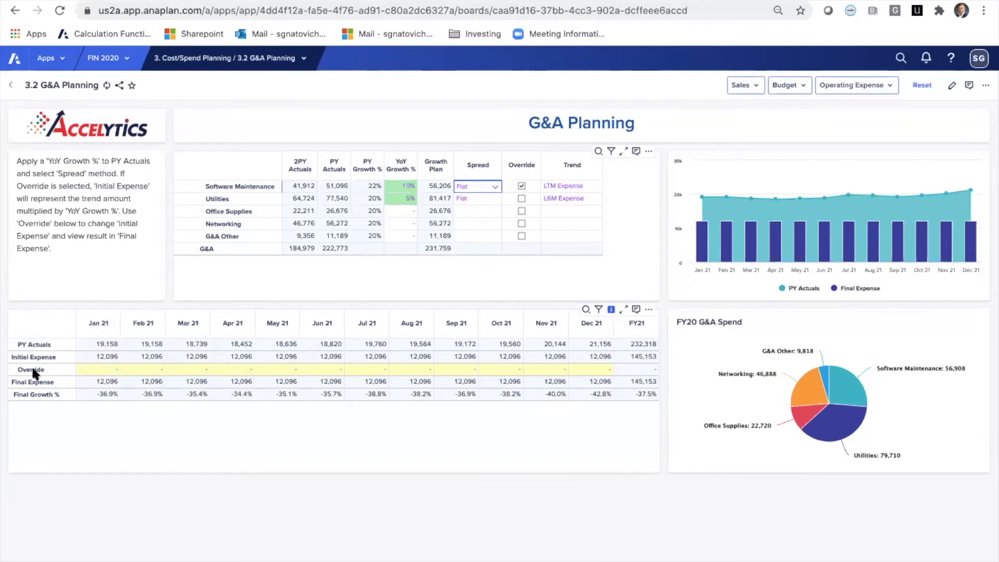
{"action": "mouse_move", "coordinate": [258, 386]}
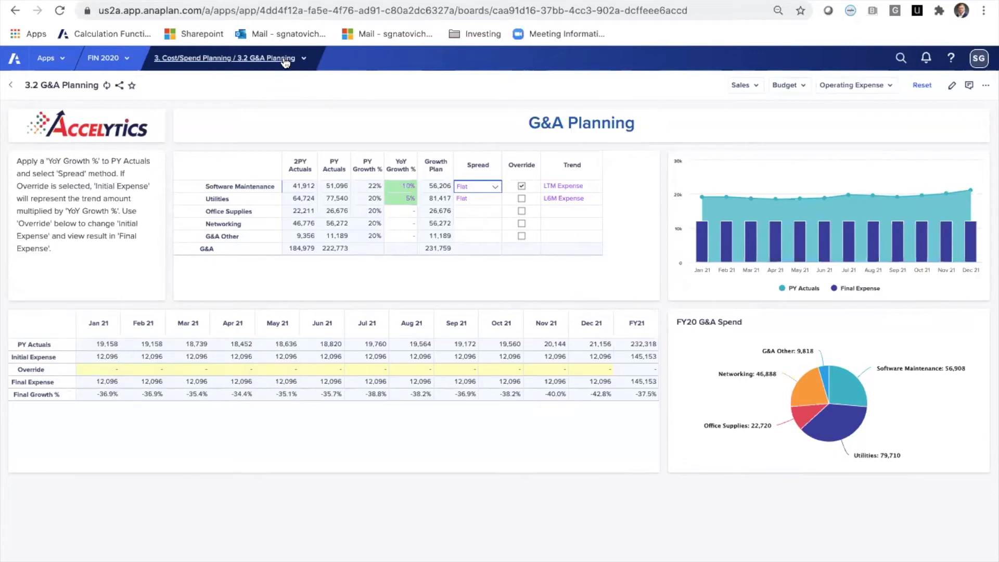
Switch to the 3.4 R&D Planning dashboard via the planning pages list.
{"action": "left_click", "coordinate": [224, 58]}
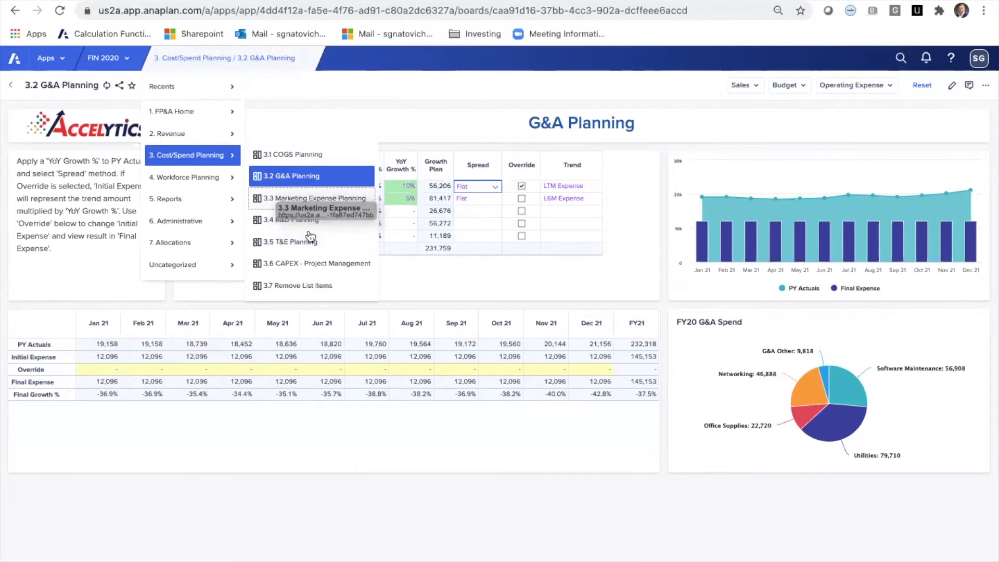
{"action": "left_click", "coordinate": [290, 220]}
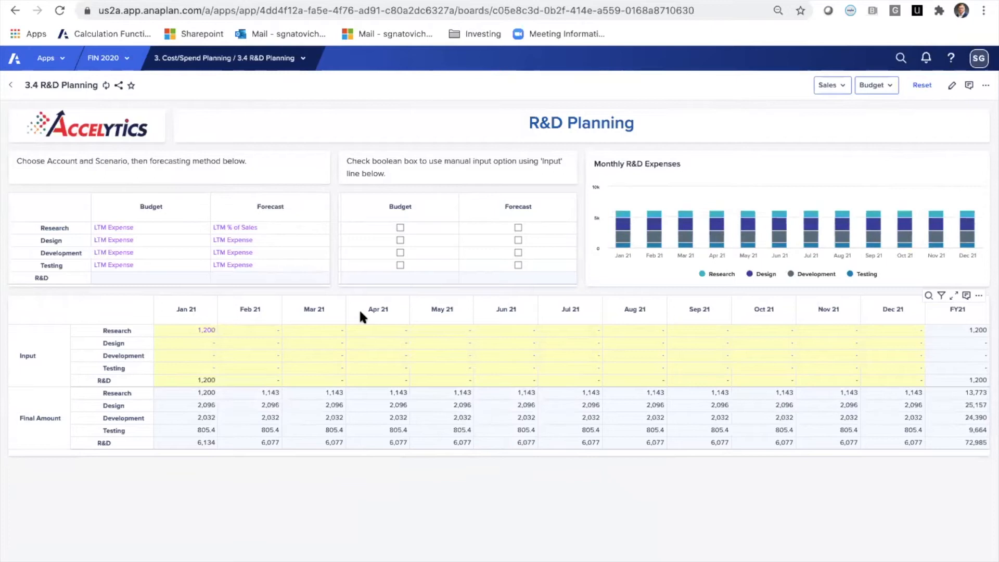
{"action": "mouse_move", "coordinate": [131, 280]}
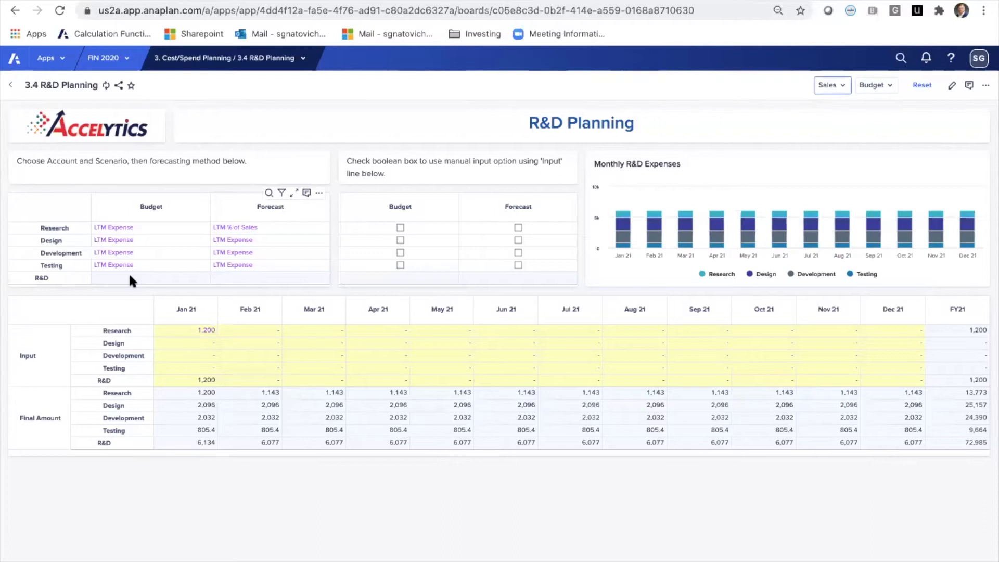
{"action": "mouse_move", "coordinate": [91, 224]}
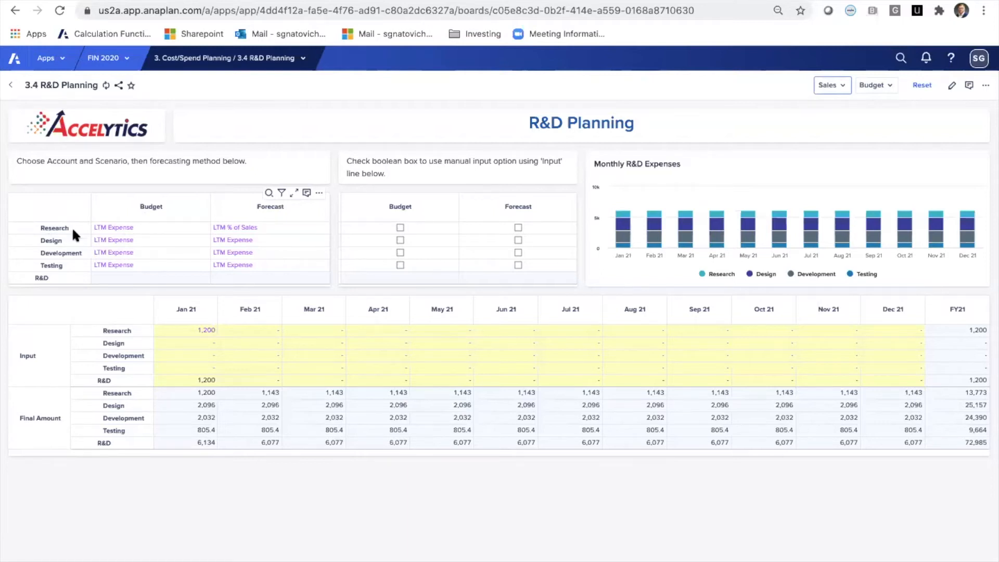
{"action": "mouse_move", "coordinate": [127, 229]}
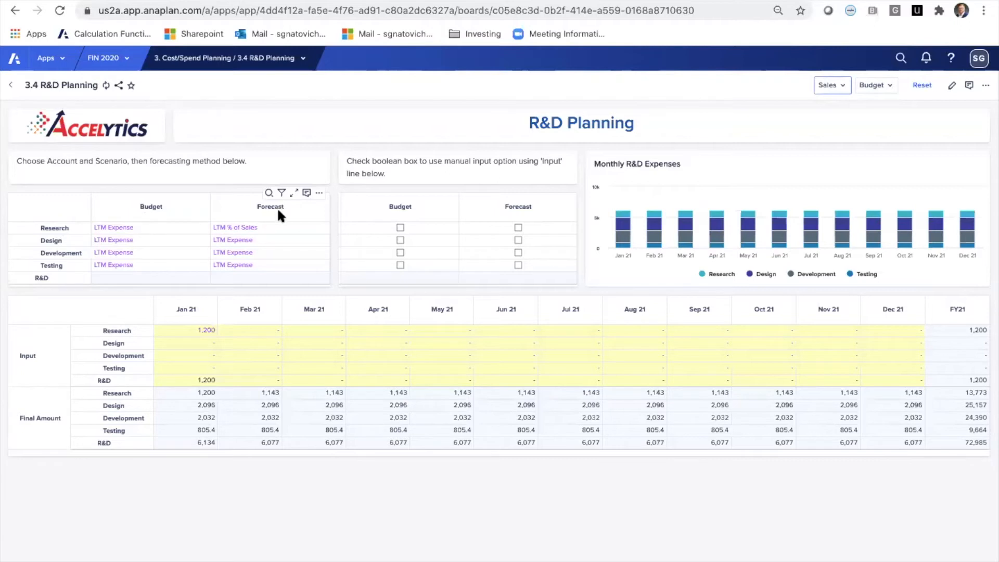
{"action": "mouse_move", "coordinate": [269, 233]}
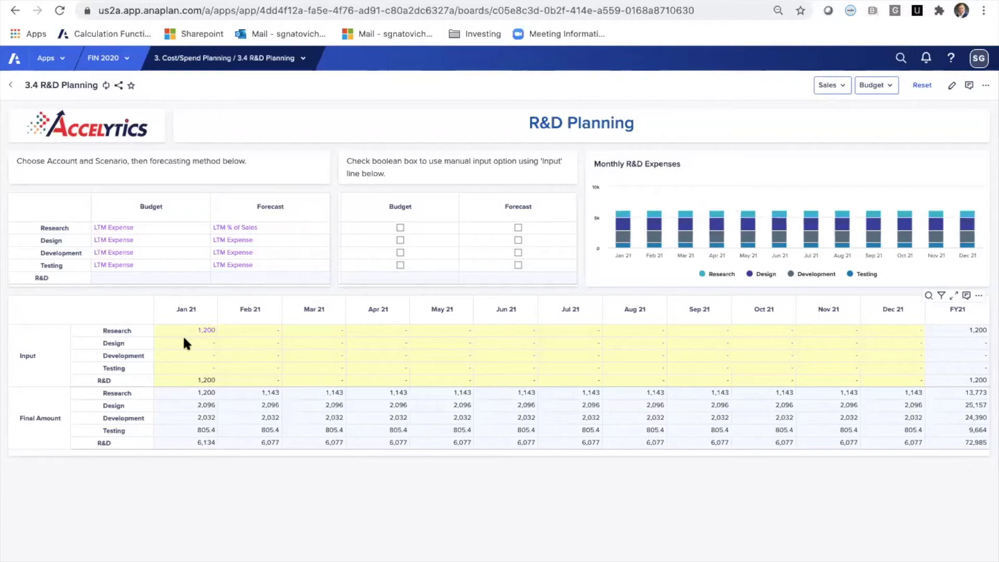
{"action": "mouse_move", "coordinate": [229, 329]}
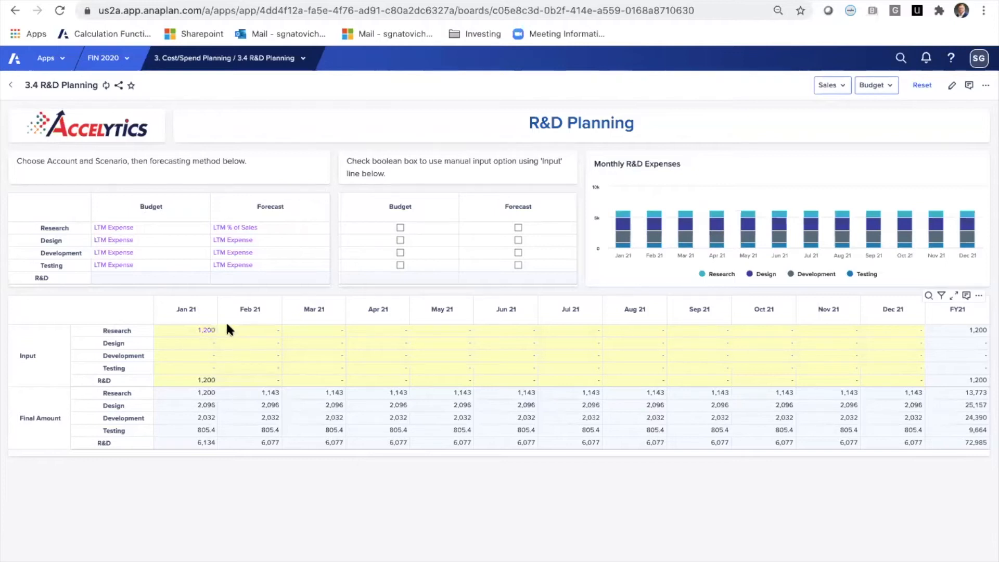
Clear the Jan 21 Research input and enter 5,000 for Apr, May and Jun 21 Research.
{"action": "left_click", "coordinate": [185, 330]}
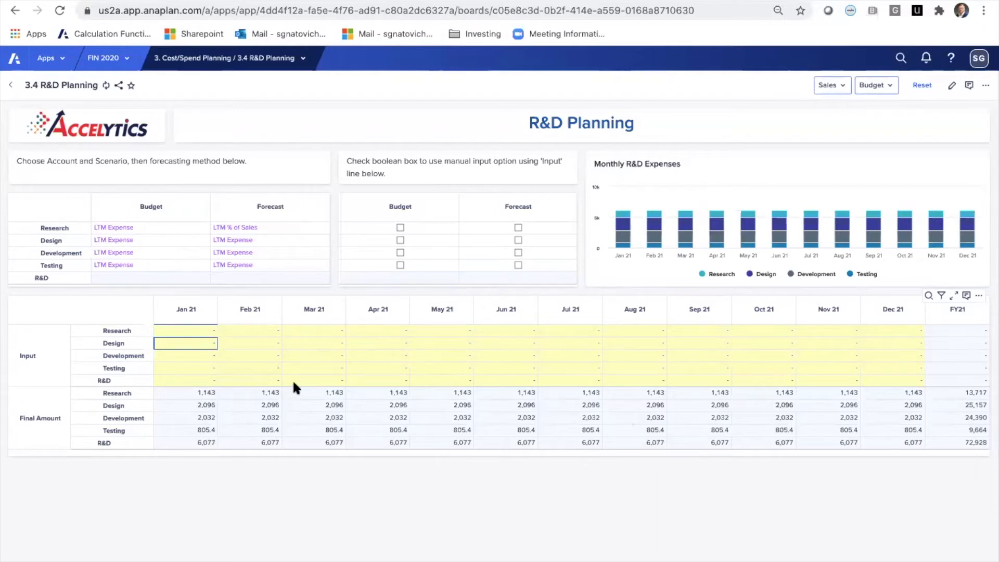
{"action": "left_click", "coordinate": [185, 393]}
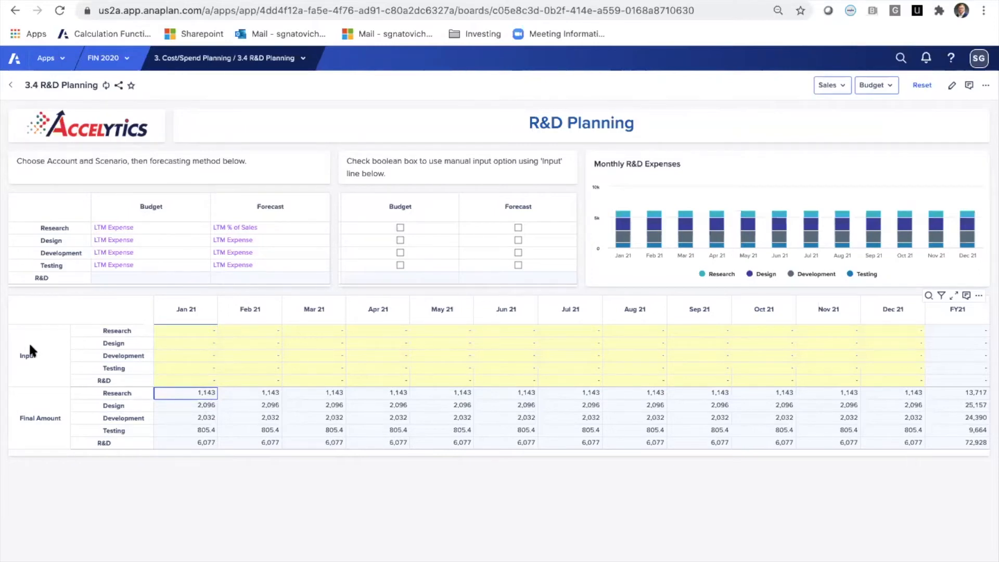
{"action": "mouse_move", "coordinate": [248, 347]}
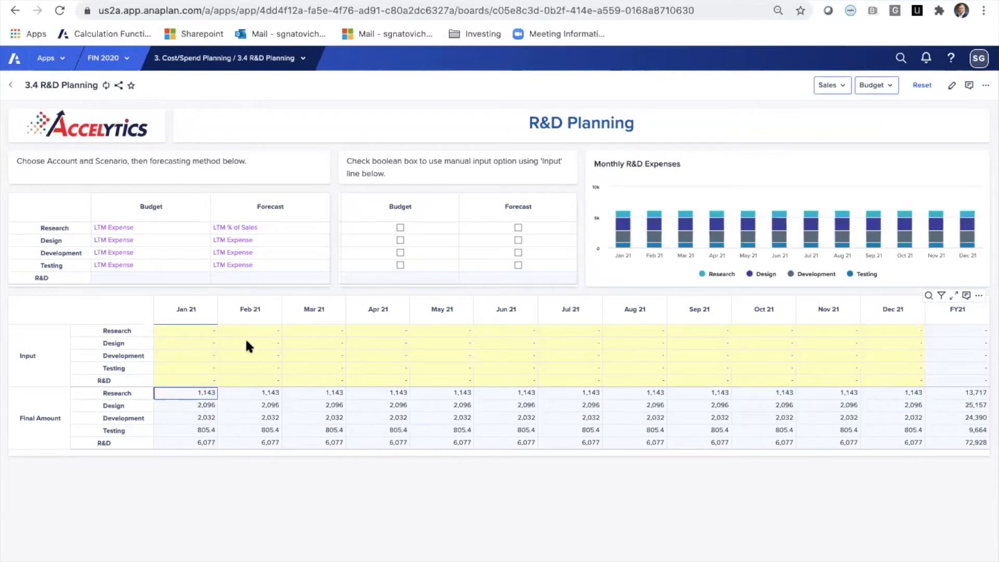
{"action": "mouse_move", "coordinate": [271, 346]}
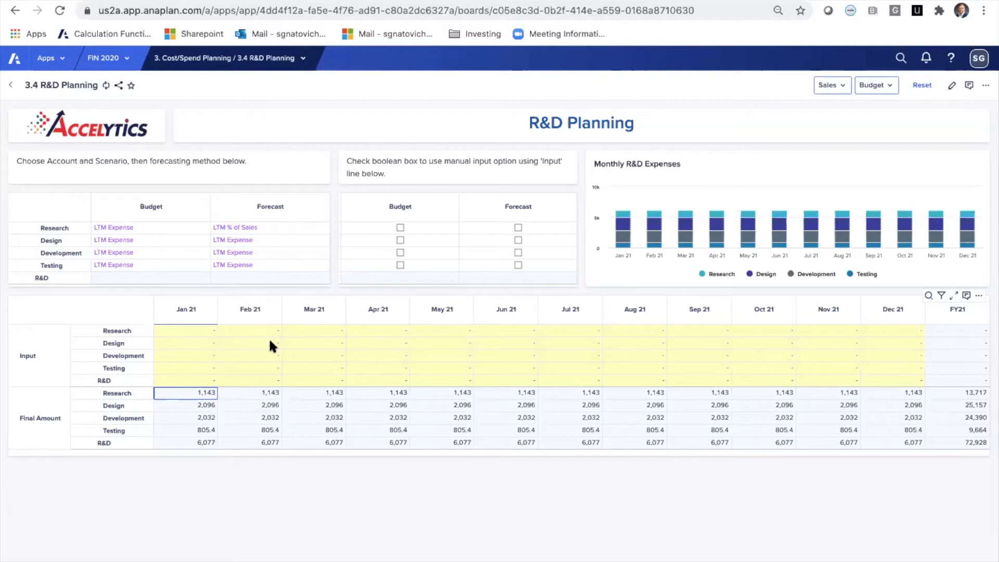
{"action": "mouse_move", "coordinate": [396, 330]}
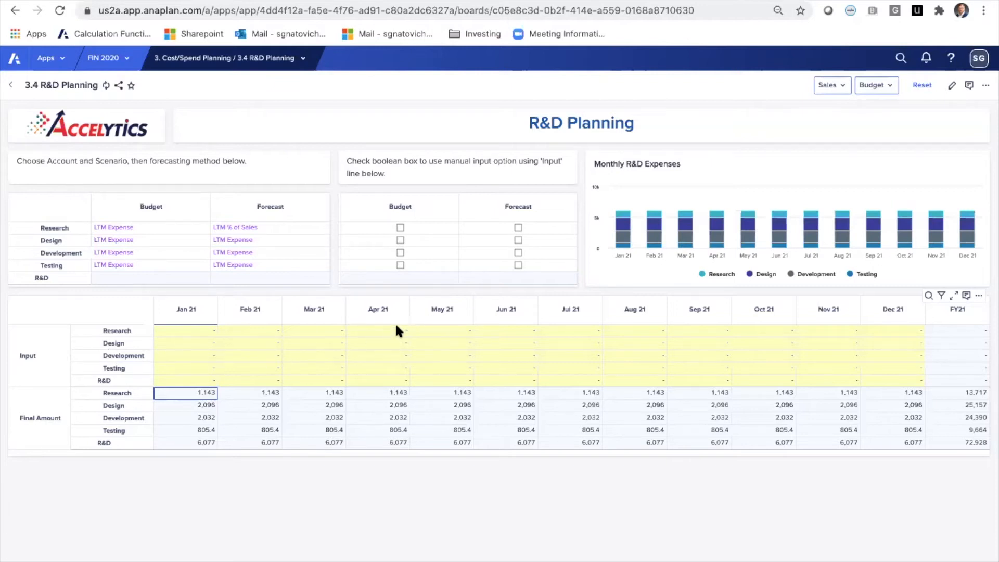
{"action": "left_click", "coordinate": [377, 329]}
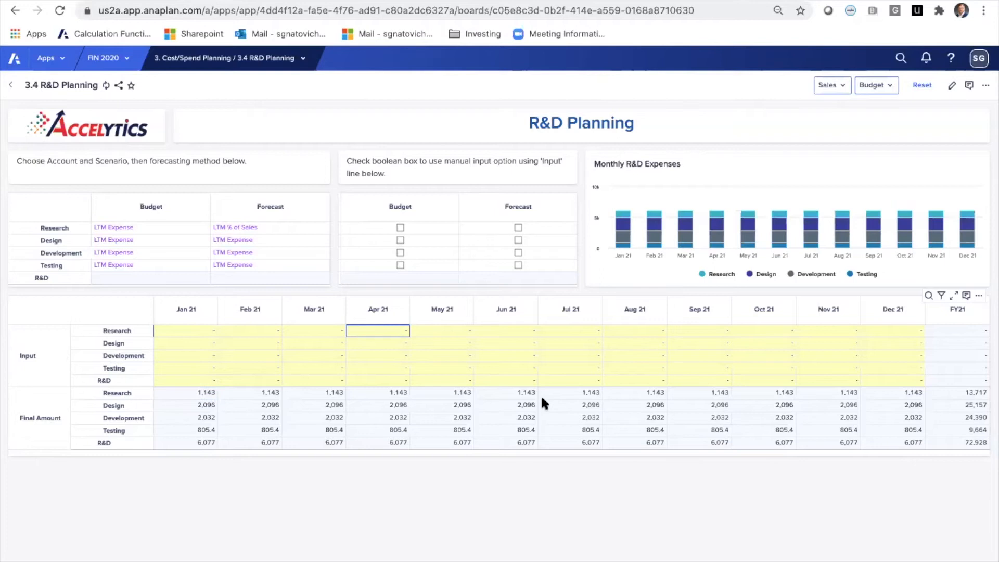
{"action": "type", "text": "500"}
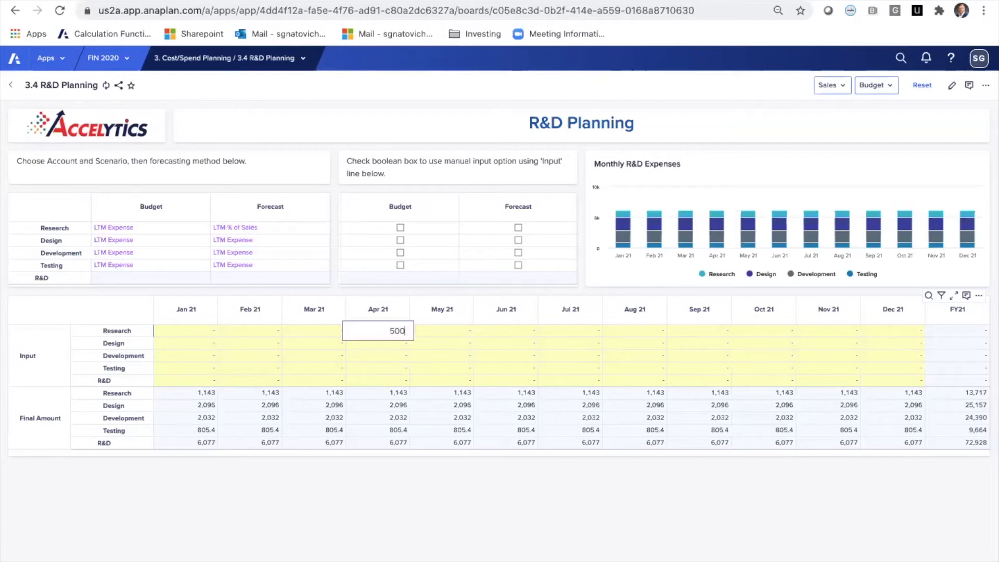
{"action": "type", "text": "5000"}
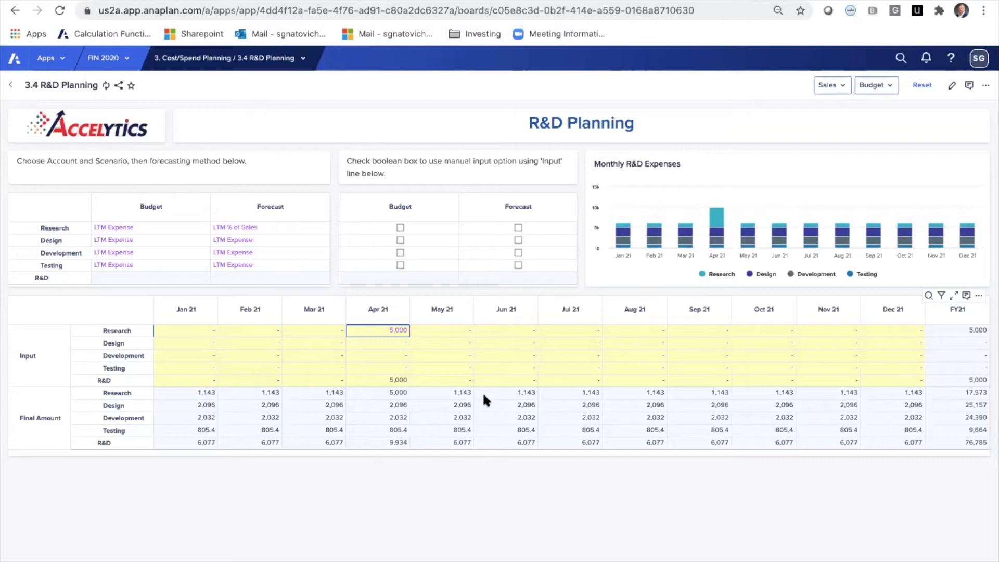
{"action": "left_click", "coordinate": [441, 330]}
{"action": "type", "text": "5,000"}
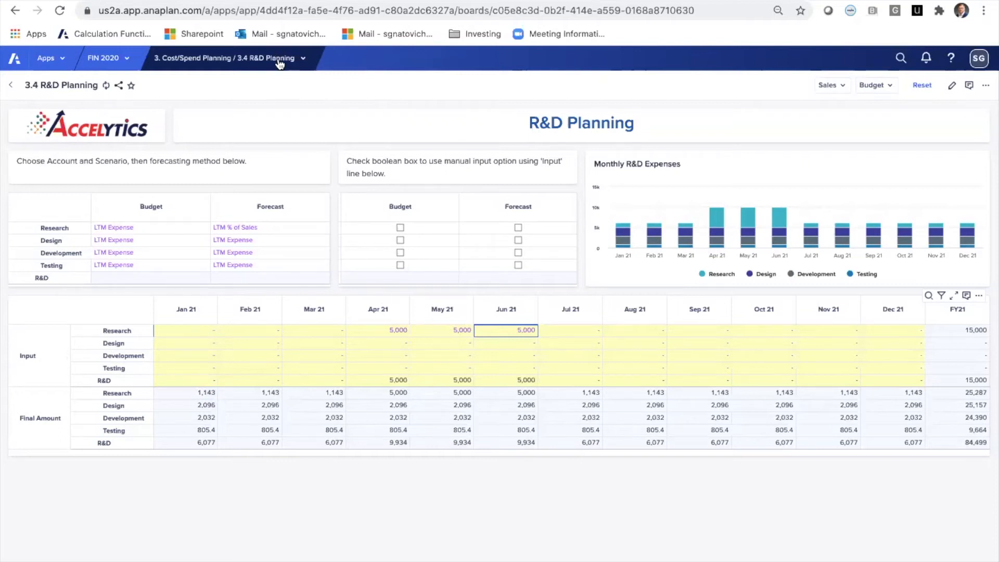
Switch to the 3.5 T&E Planning dashboard via the planning pages list.
{"action": "left_click", "coordinate": [225, 58]}
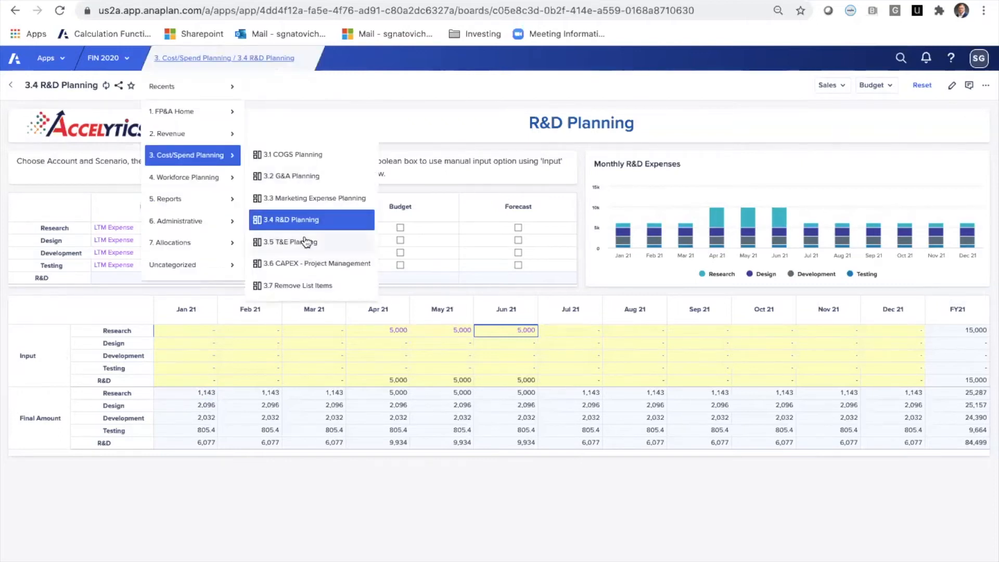
{"action": "left_click", "coordinate": [291, 241]}
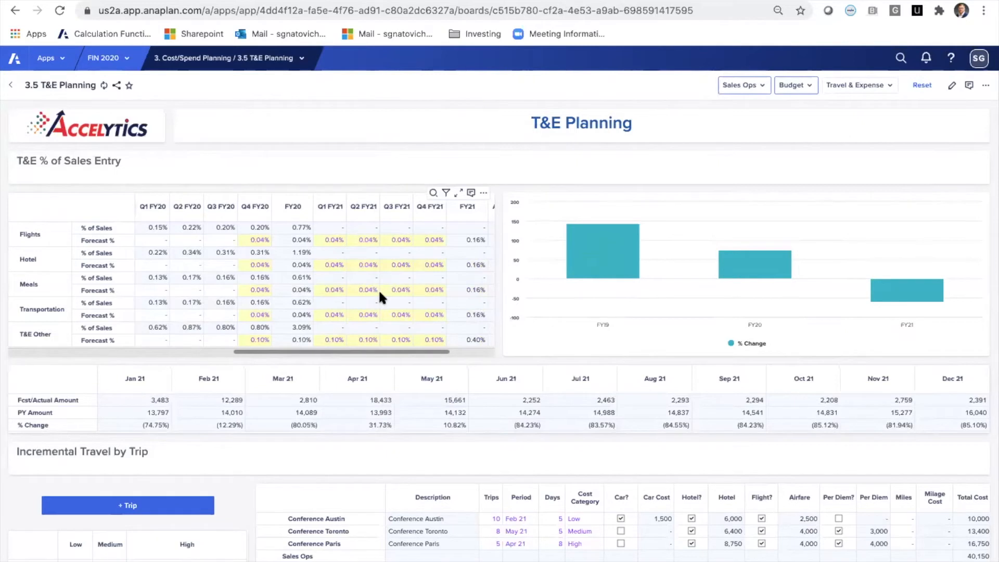
{"action": "mouse_move", "coordinate": [336, 287]}
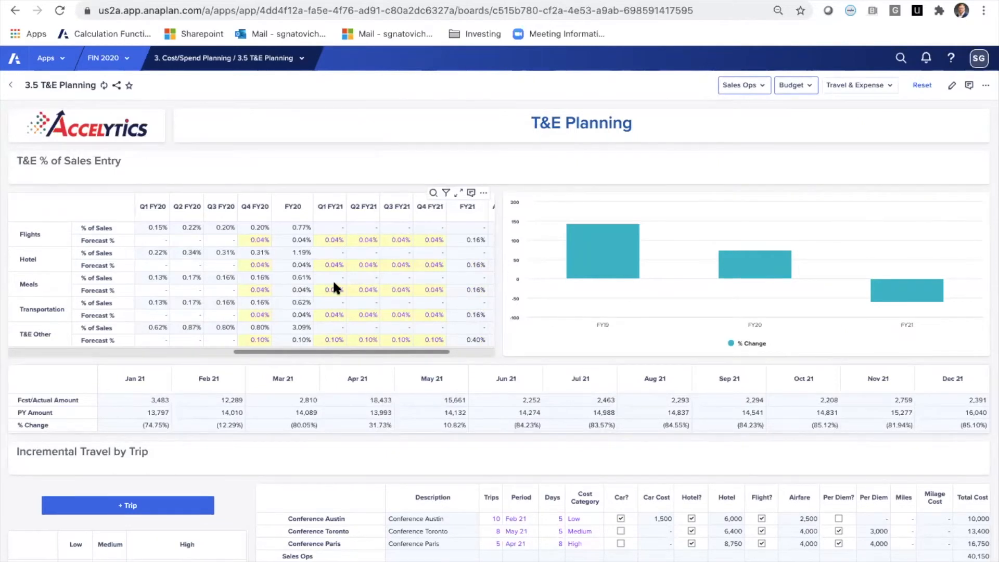
{"action": "mouse_move", "coordinate": [6, 204]}
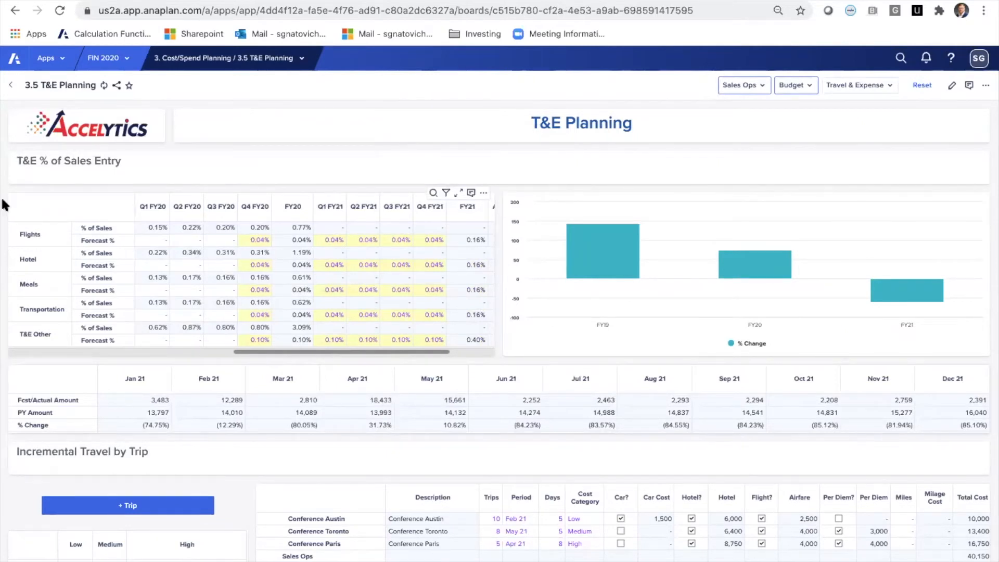
{"action": "mouse_move", "coordinate": [96, 228]}
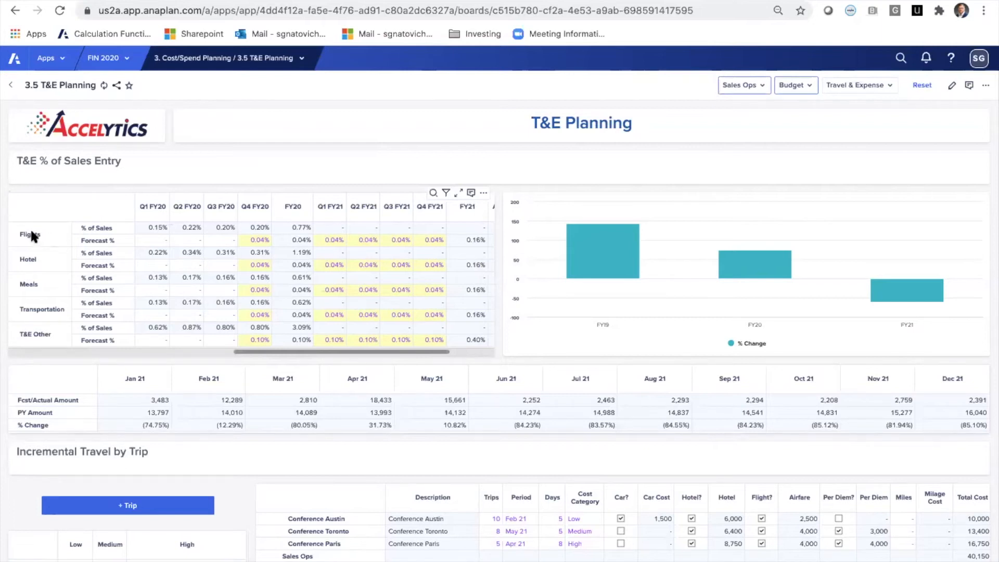
{"action": "mouse_move", "coordinate": [128, 233]}
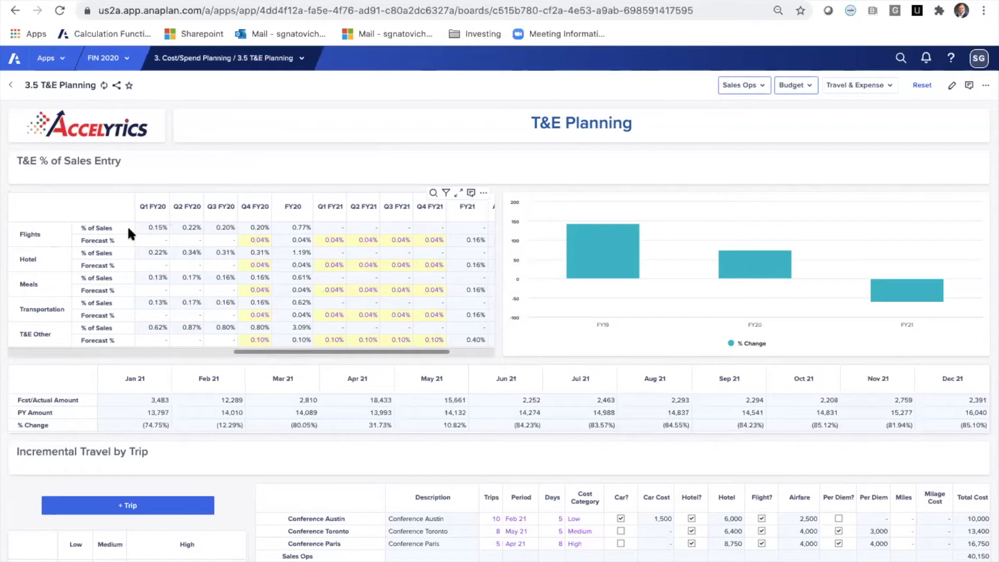
{"action": "mouse_move", "coordinate": [112, 249]}
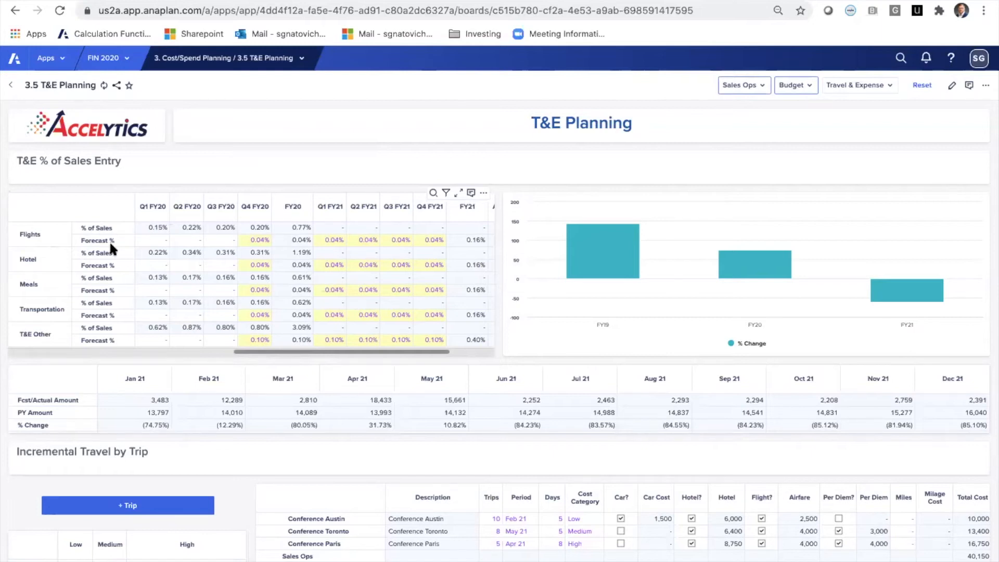
{"action": "mouse_move", "coordinate": [152, 234]}
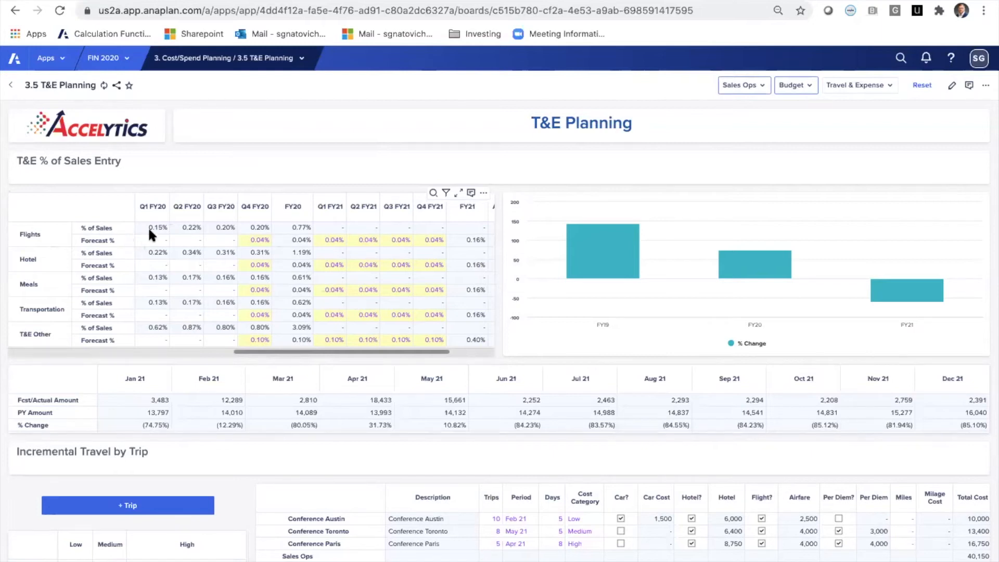
{"action": "mouse_move", "coordinate": [155, 239]}
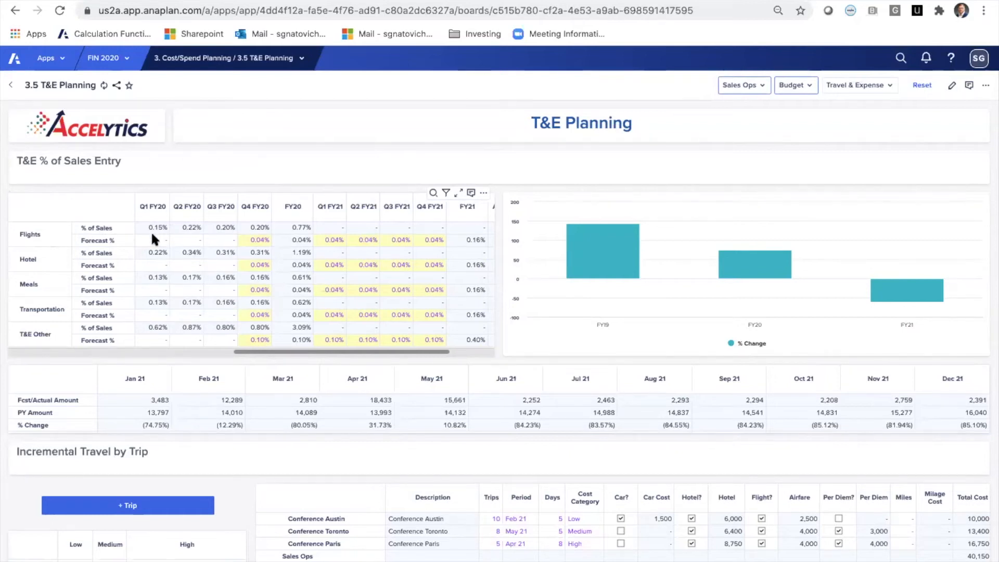
{"action": "mouse_move", "coordinate": [235, 222]}
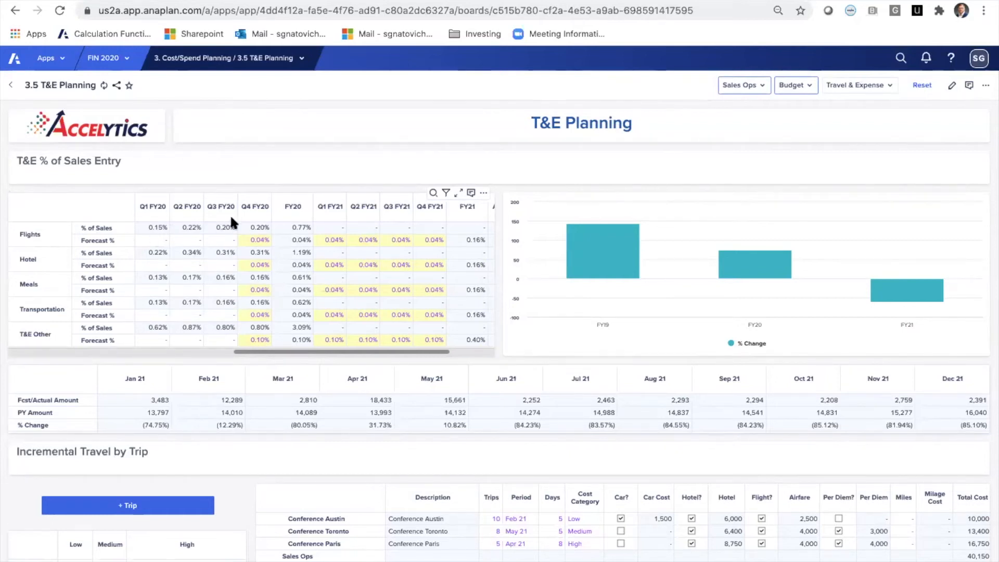
{"action": "mouse_move", "coordinate": [260, 229]}
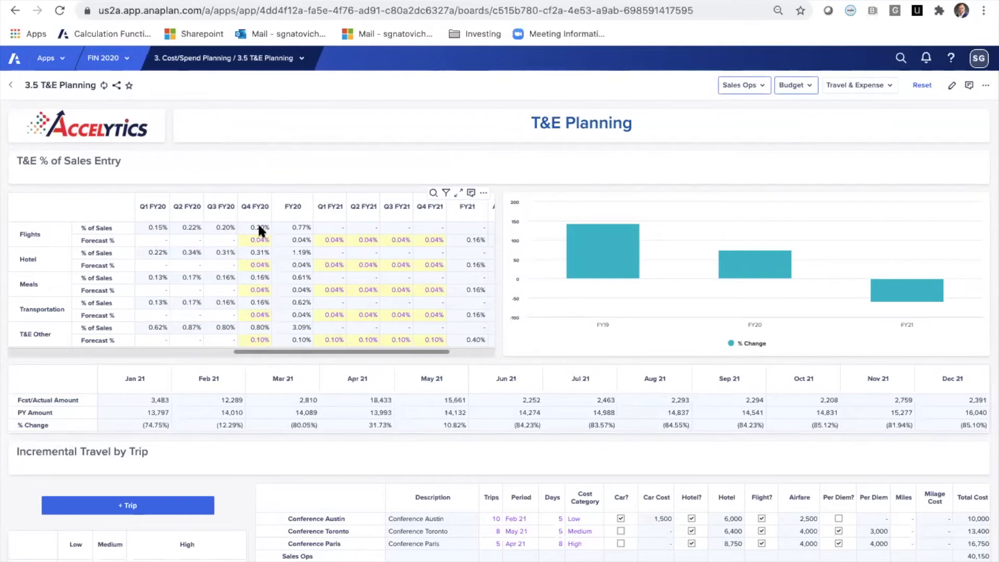
{"action": "mouse_move", "coordinate": [256, 222]}
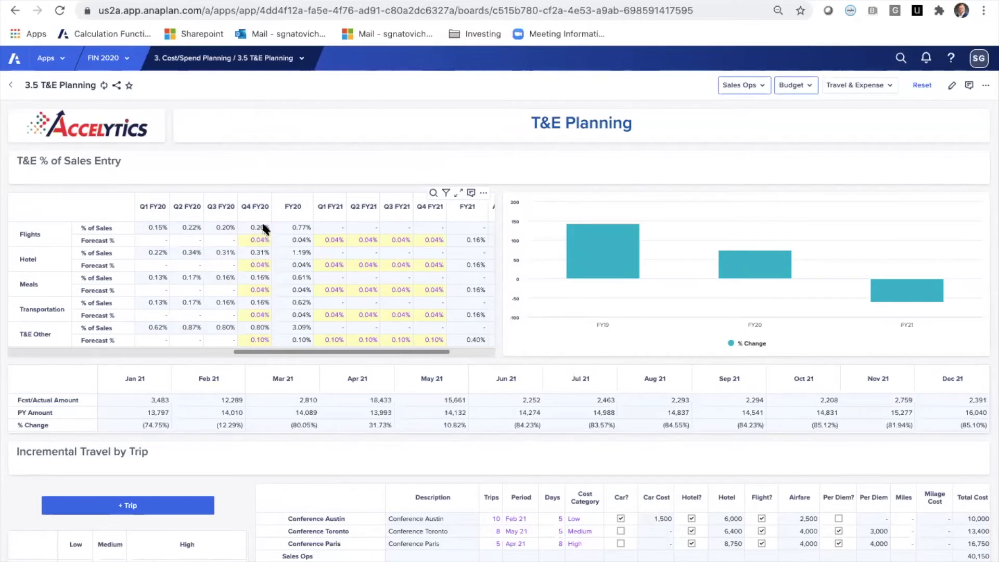
{"action": "mouse_move", "coordinate": [259, 240]}
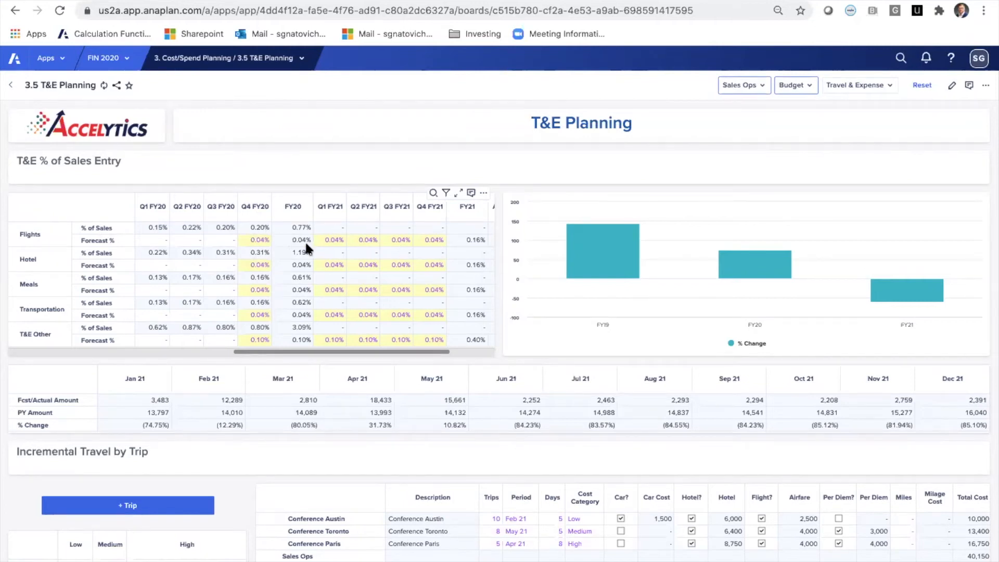
{"action": "mouse_move", "coordinate": [213, 271]}
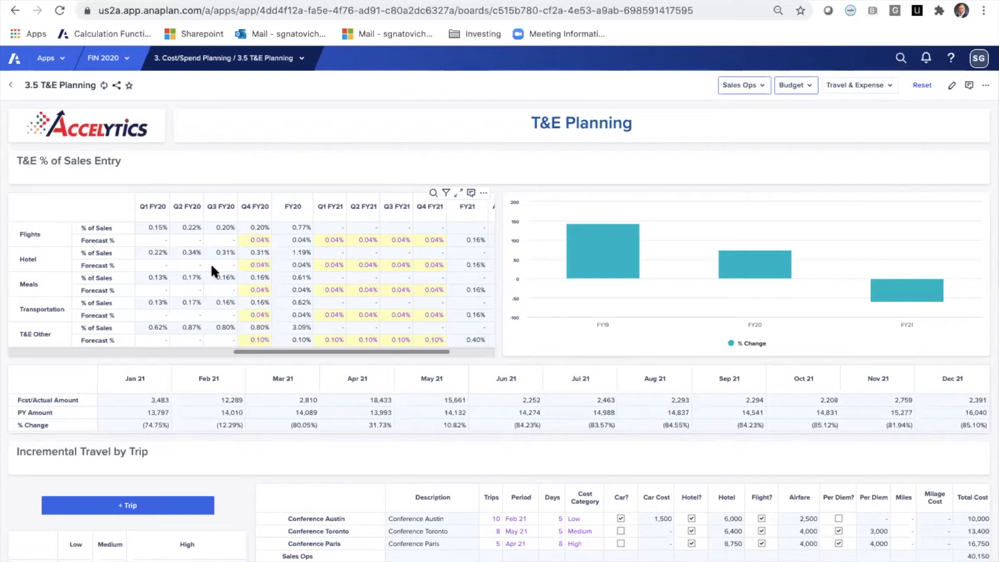
{"action": "mouse_move", "coordinate": [165, 316]}
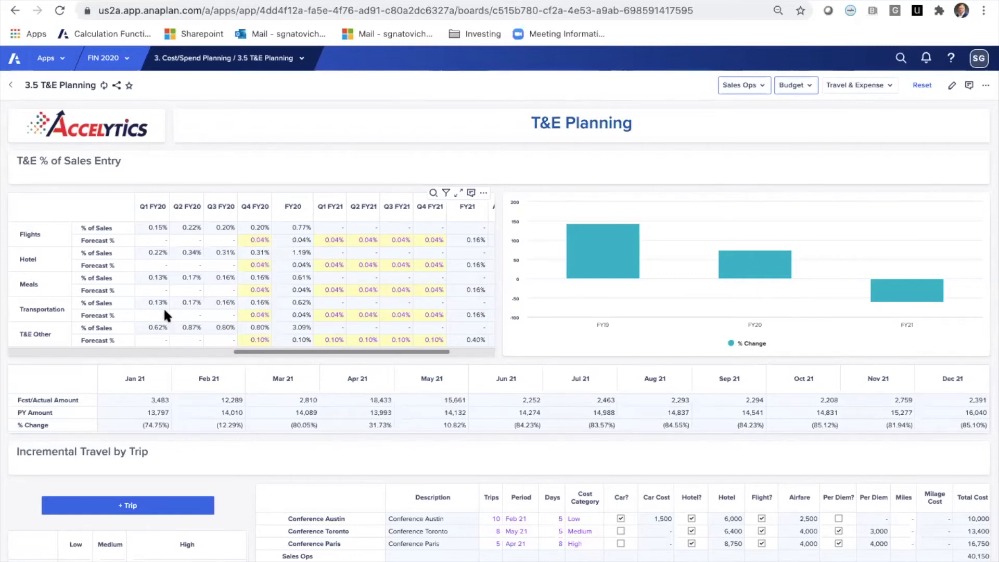
{"action": "mouse_move", "coordinate": [146, 275]}
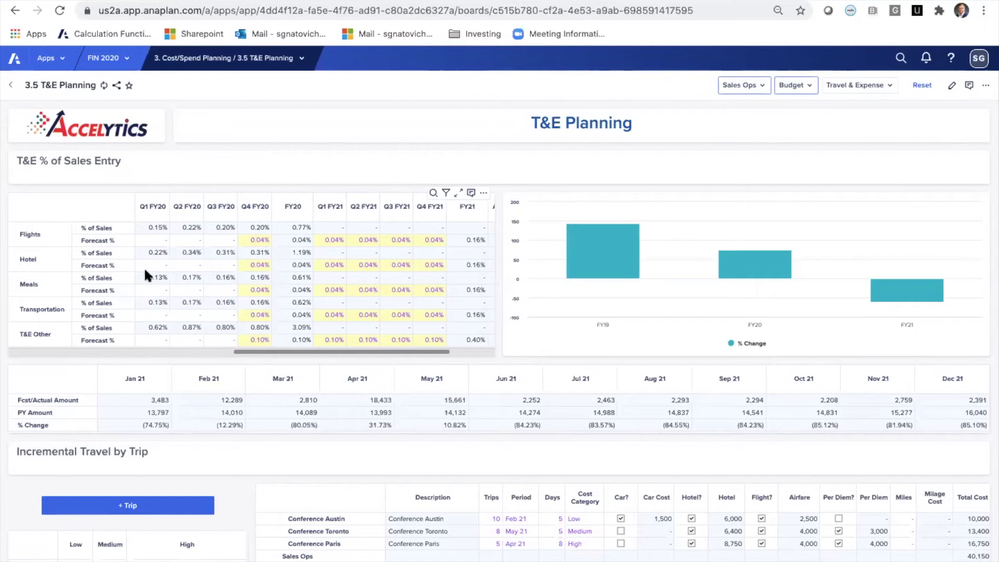
{"action": "mouse_move", "coordinate": [141, 261]}
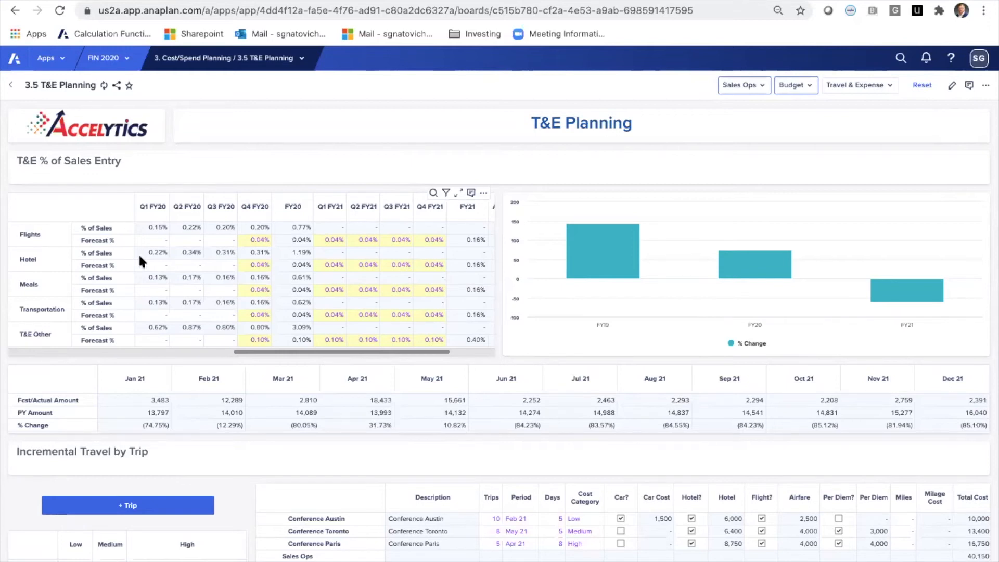
{"action": "mouse_move", "coordinate": [159, 248]}
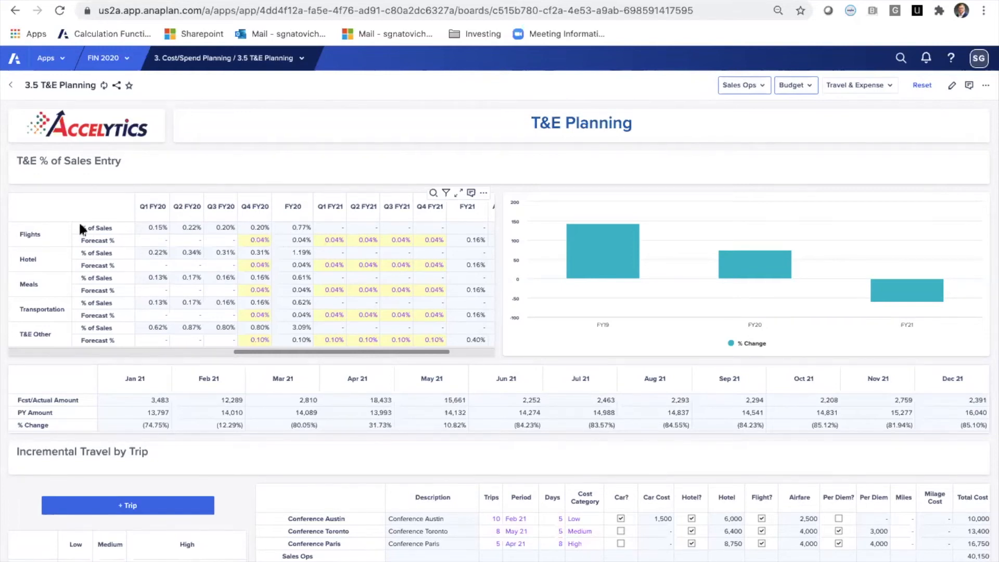
{"action": "mouse_move", "coordinate": [76, 241]}
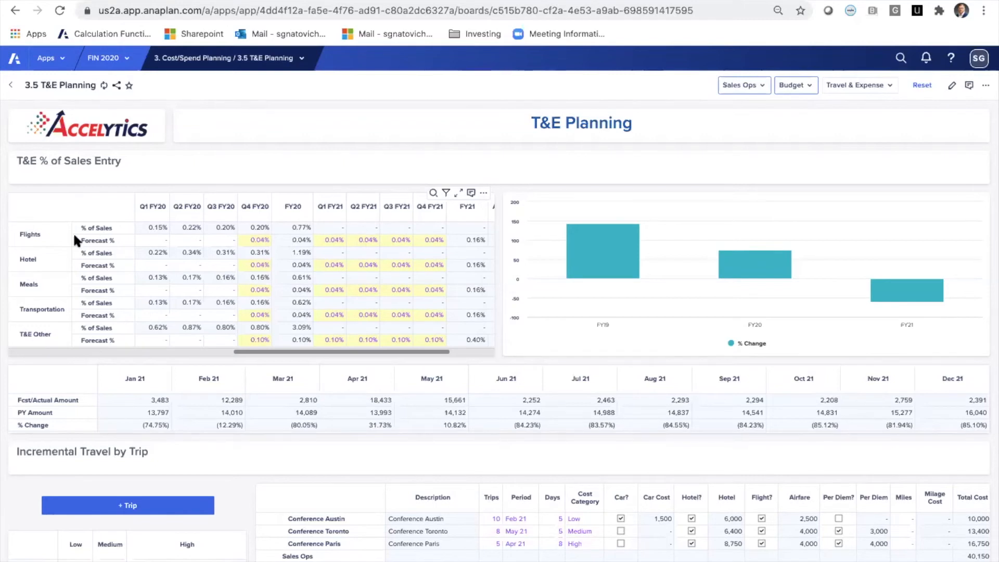
{"action": "mouse_move", "coordinate": [51, 237]}
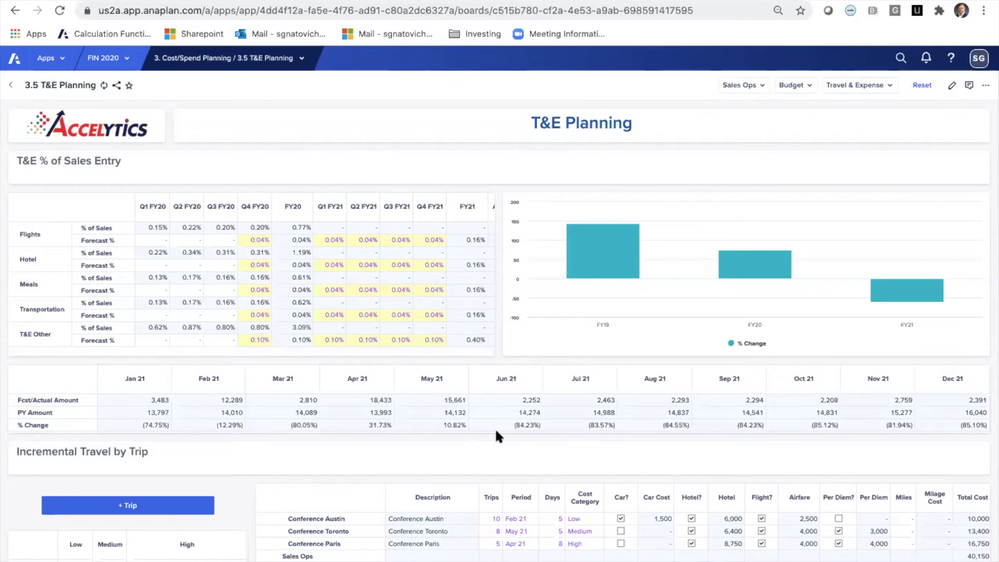
Scroll down to the Incremental Travel by Trip grid with Austin, Toronto and Paris conferences.
{"action": "scroll", "scroll_direction": "down", "scroll_amount": 3}
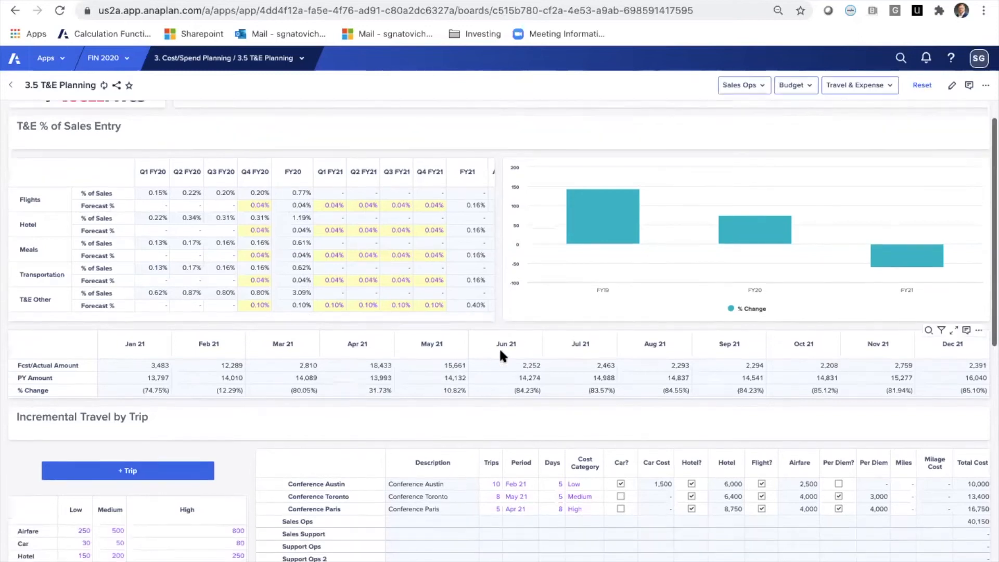
{"action": "scroll", "scroll_direction": "down", "scroll_amount": 3}
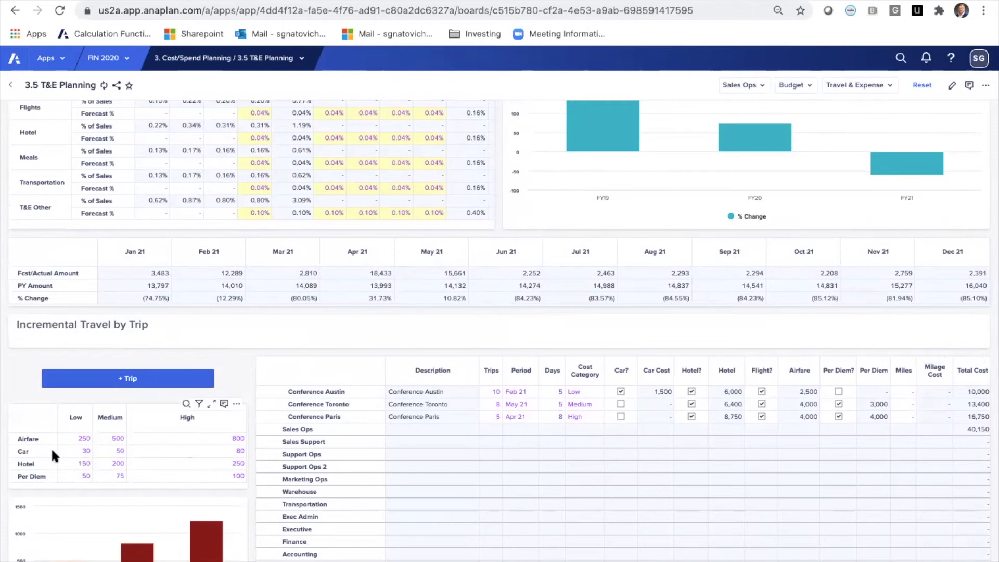
{"action": "mouse_move", "coordinate": [178, 450]}
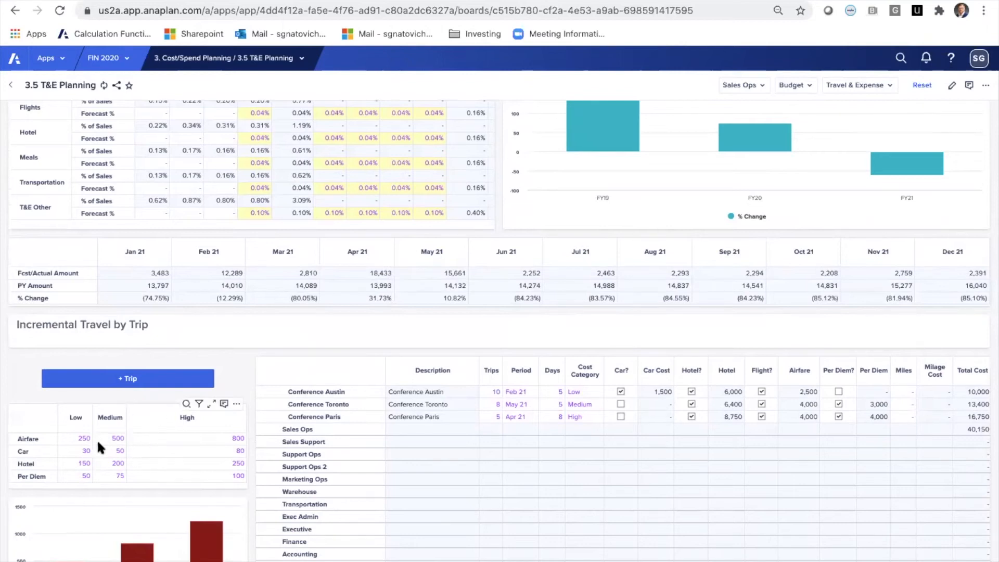
{"action": "mouse_move", "coordinate": [44, 482]}
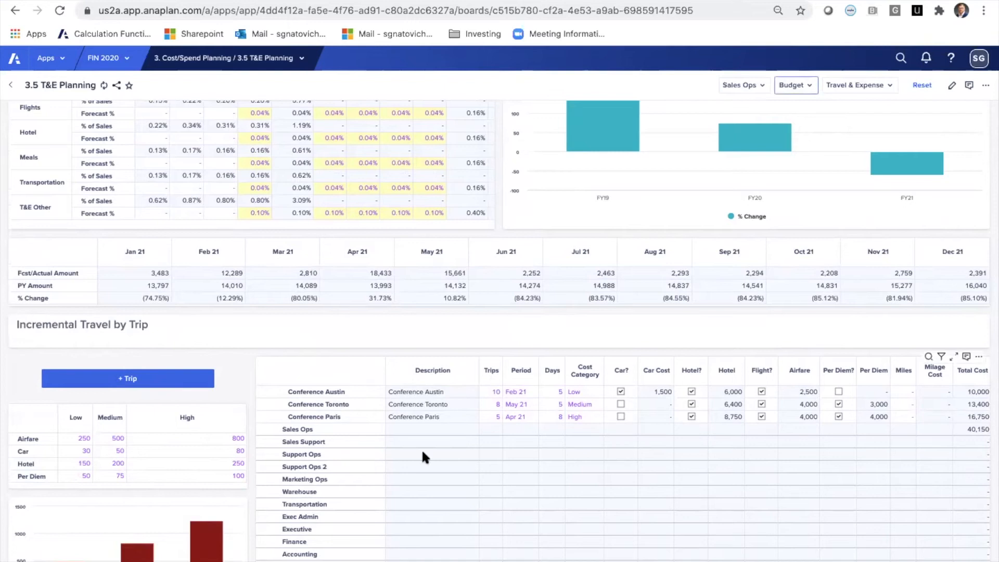
{"action": "mouse_move", "coordinate": [303, 432]}
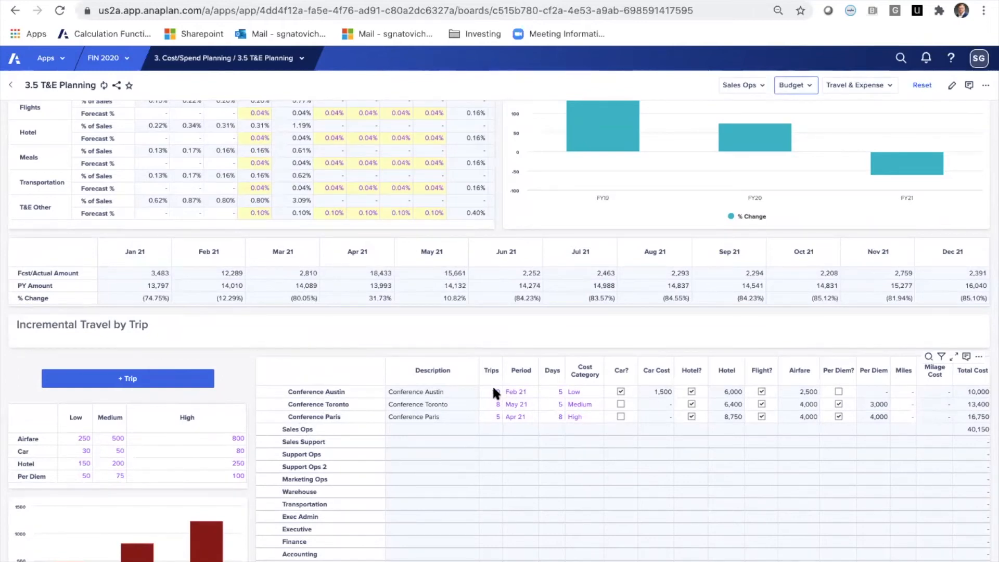
{"action": "type", "text": "10"}
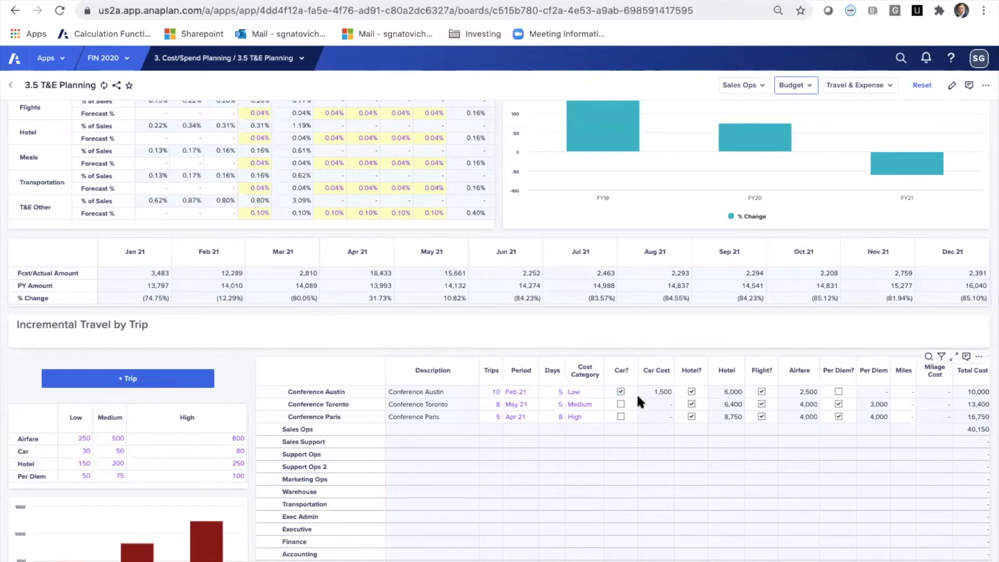
{"action": "mouse_move", "coordinate": [646, 405]}
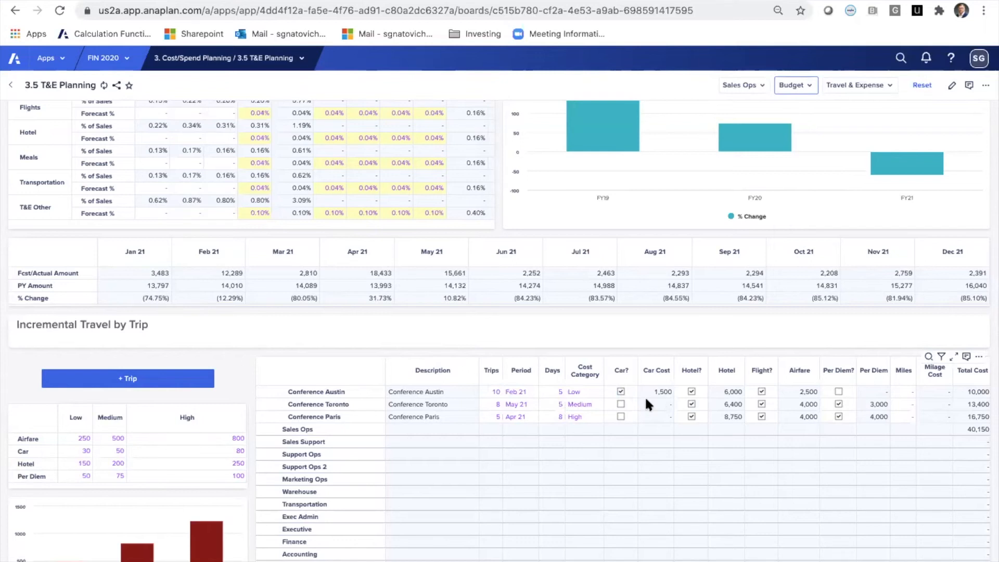
{"action": "mouse_move", "coordinate": [76, 438]}
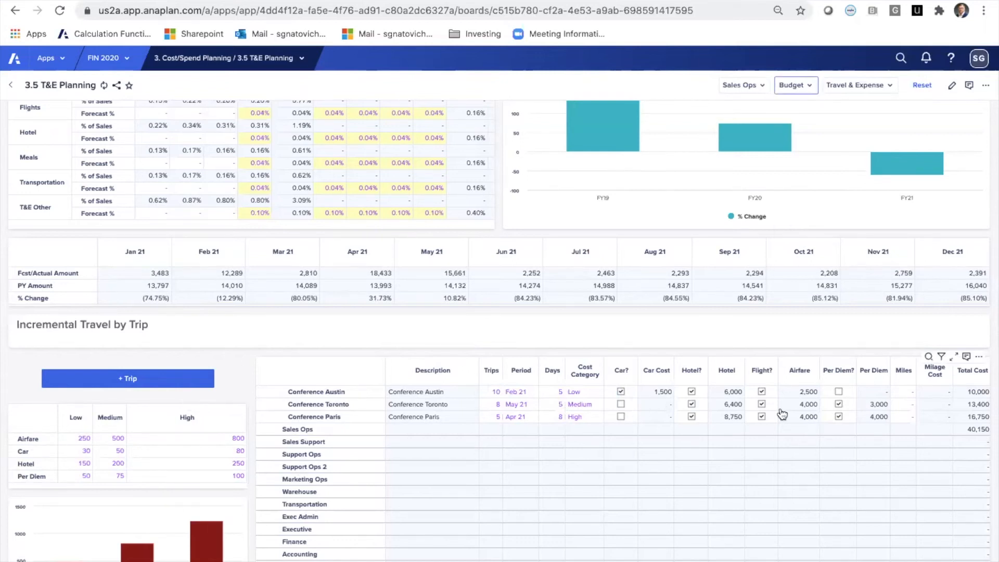
{"action": "mouse_move", "coordinate": [974, 387]}
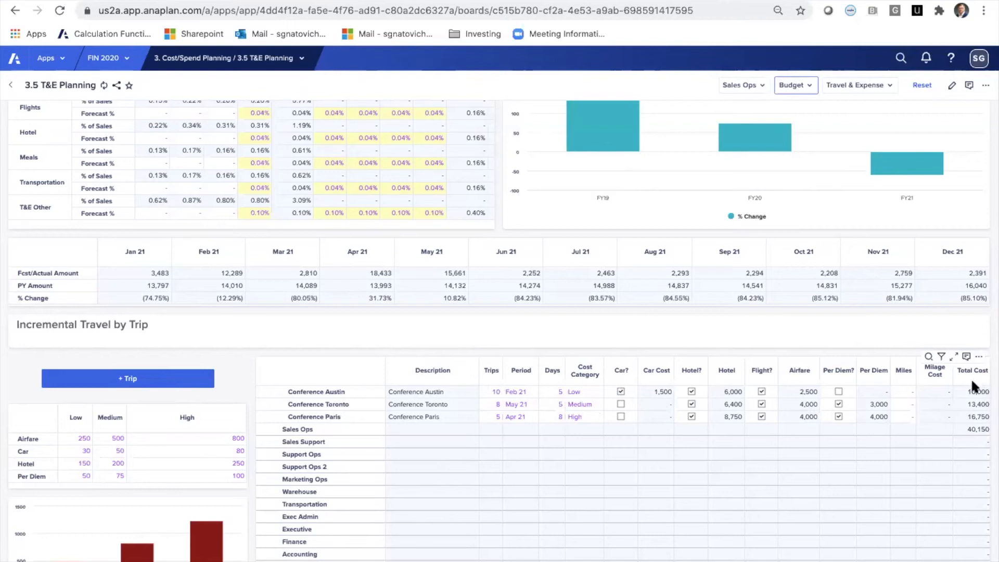
{"action": "mouse_move", "coordinate": [523, 419]}
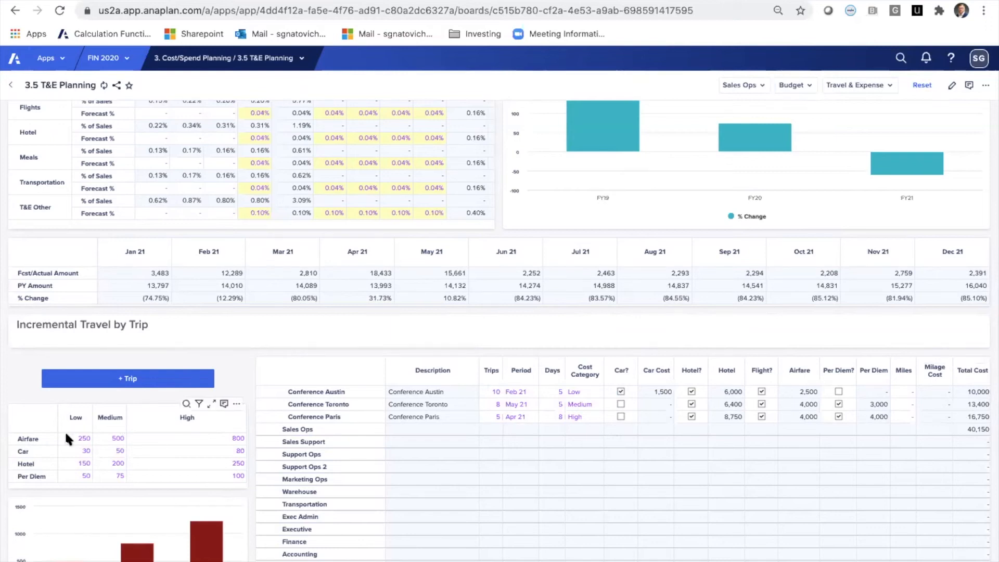
{"action": "mouse_move", "coordinate": [43, 443]}
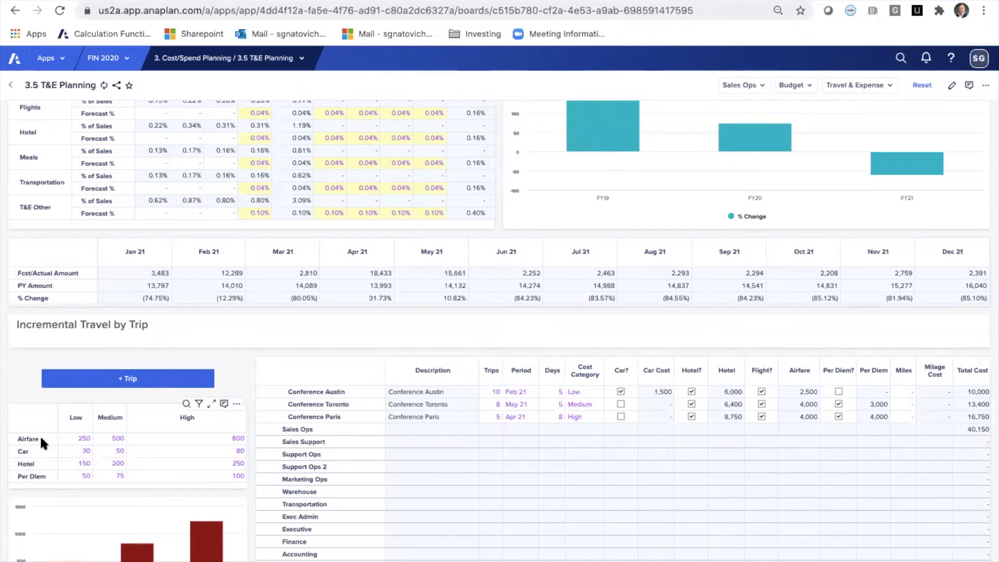
{"action": "mouse_move", "coordinate": [54, 445]}
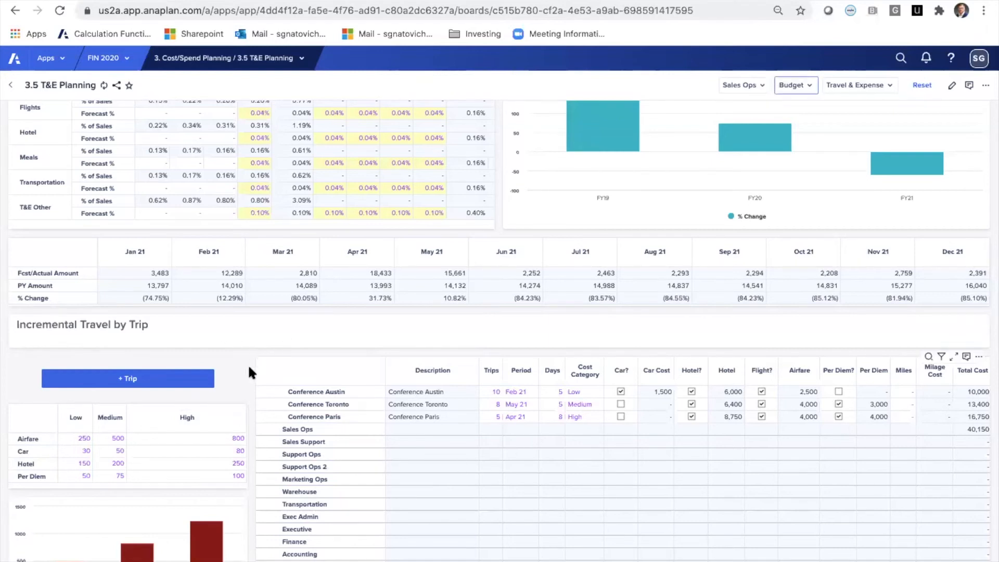
{"action": "scroll", "scroll_direction": "down", "scroll_amount": 3}
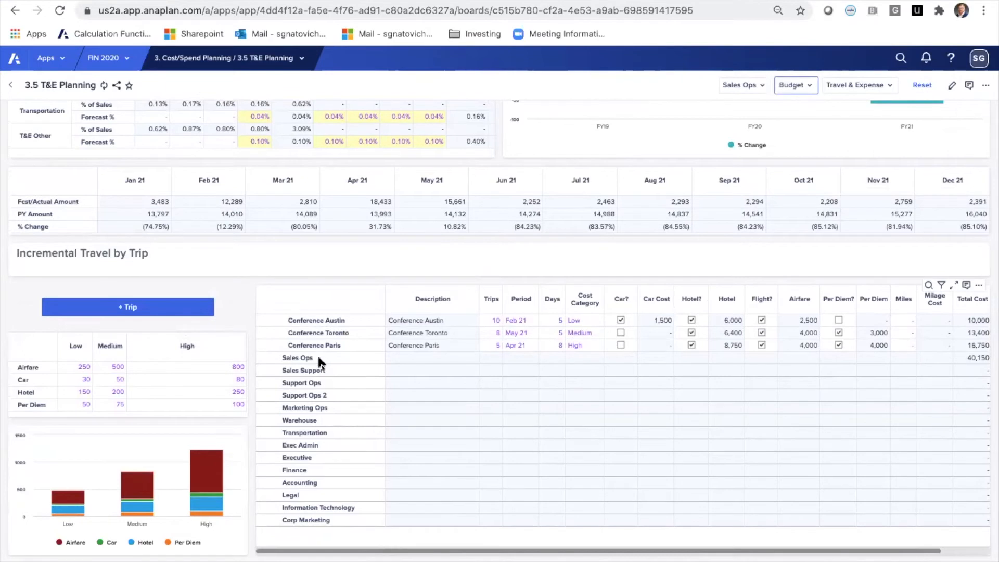
{"action": "mouse_move", "coordinate": [358, 325]}
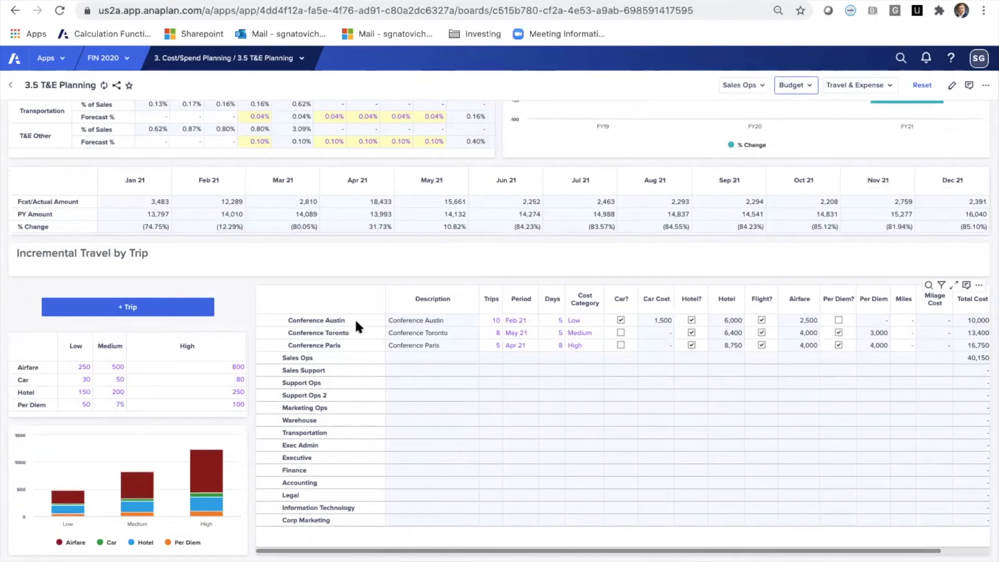
{"action": "mouse_move", "coordinate": [295, 356]}
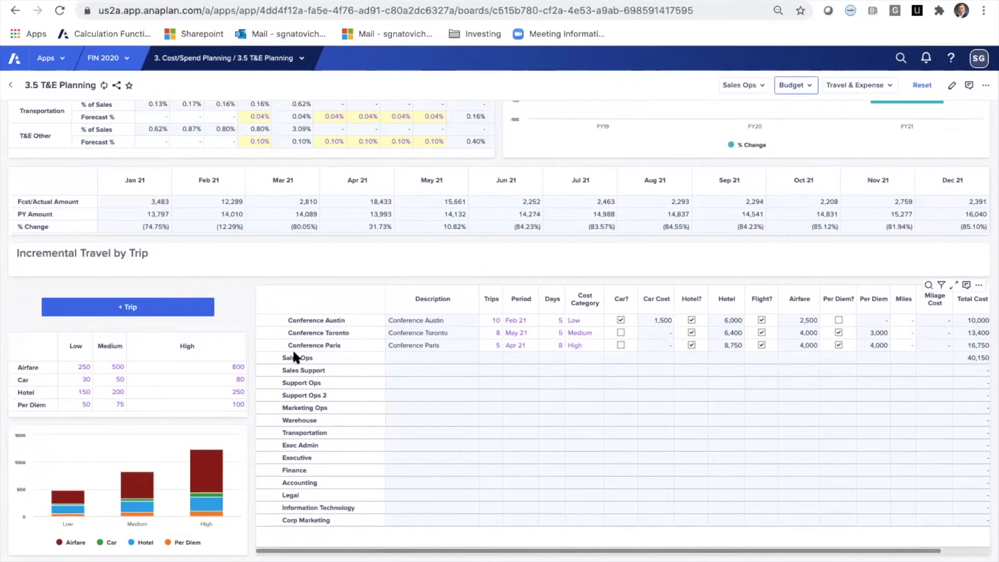
{"action": "mouse_move", "coordinate": [320, 375]}
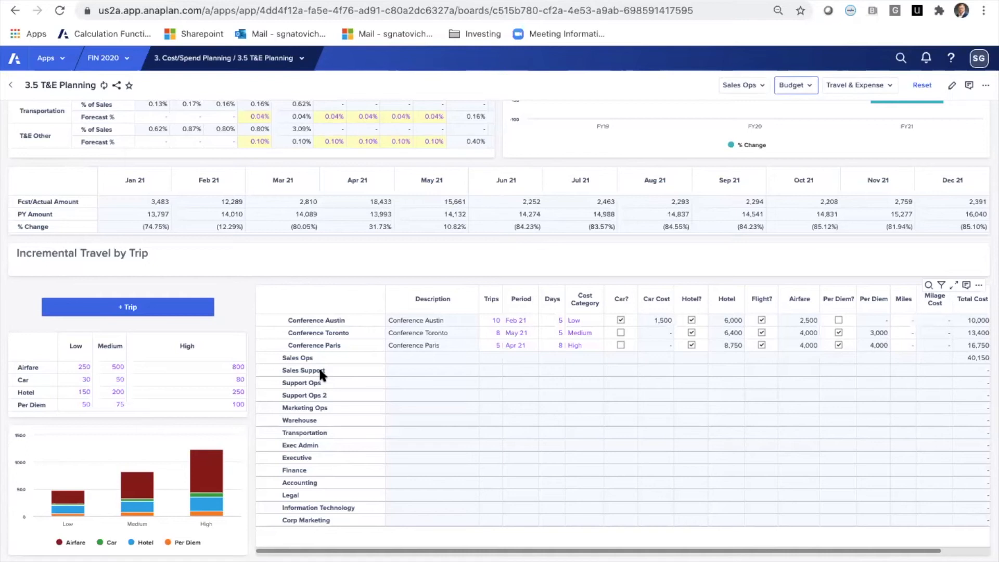
{"action": "scroll", "scroll_direction": "down", "scroll_amount": 3}
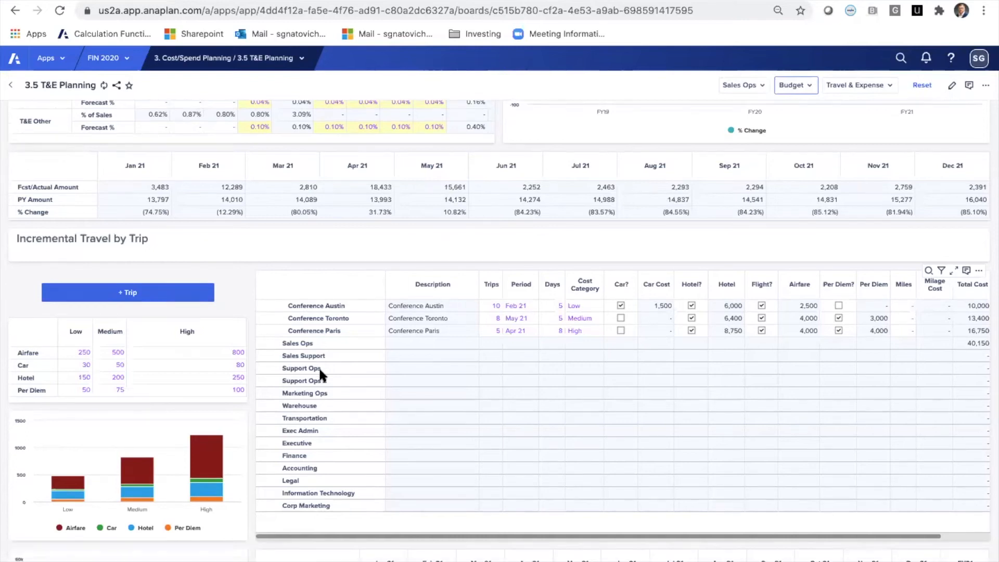
{"action": "scroll", "scroll_direction": "down", "scroll_amount": 3}
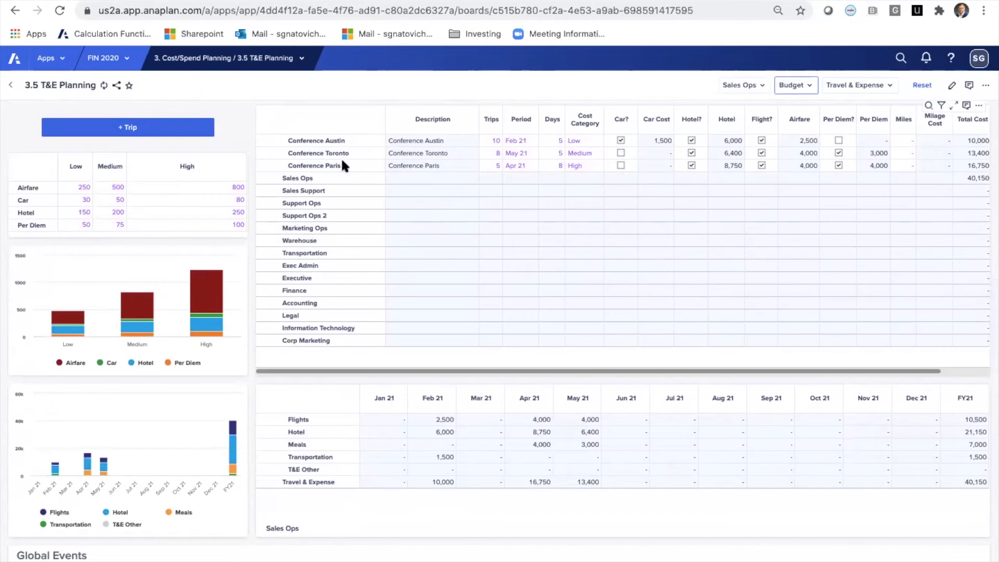
{"action": "mouse_move", "coordinate": [358, 150]}
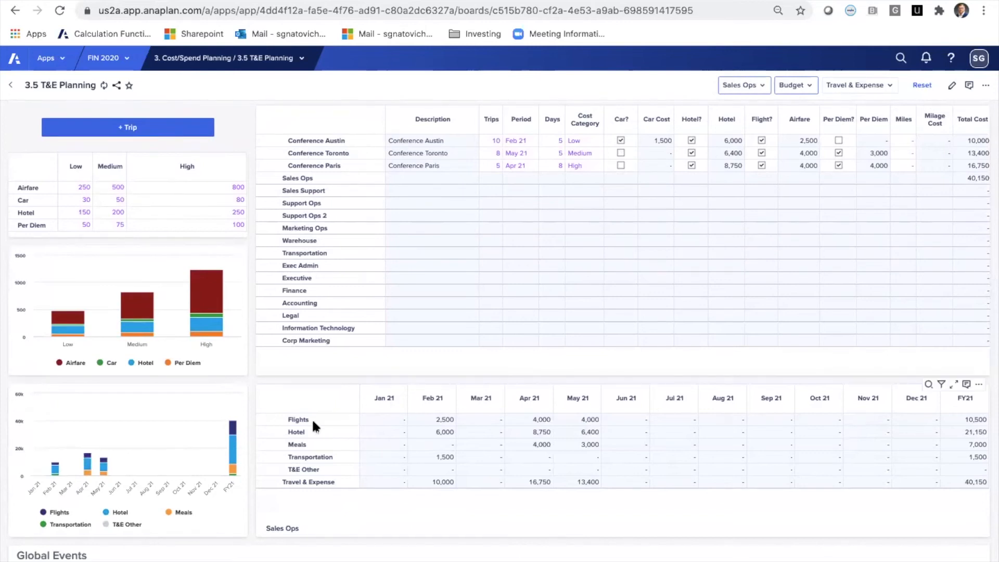
{"action": "mouse_move", "coordinate": [336, 493]}
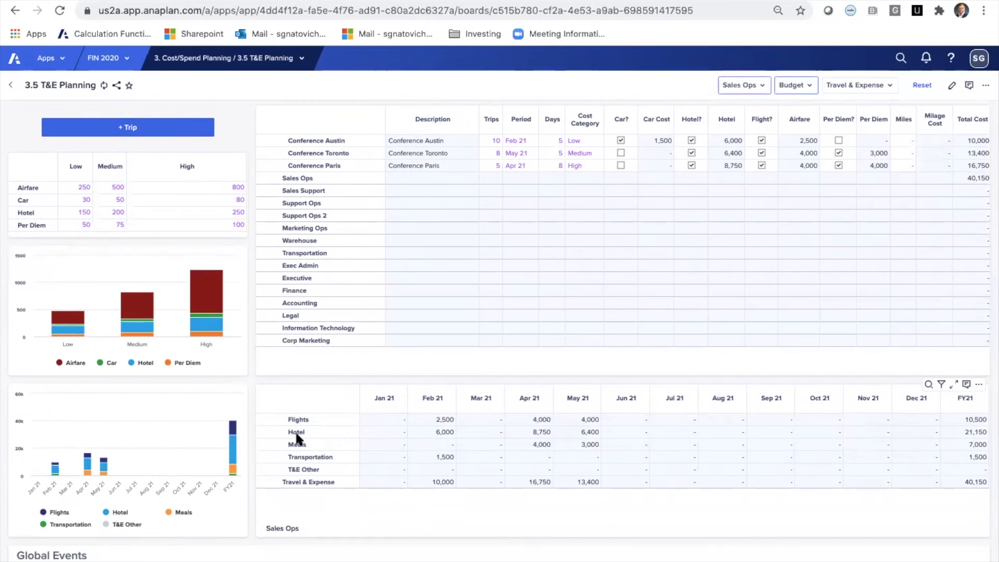
{"action": "mouse_move", "coordinate": [429, 471]}
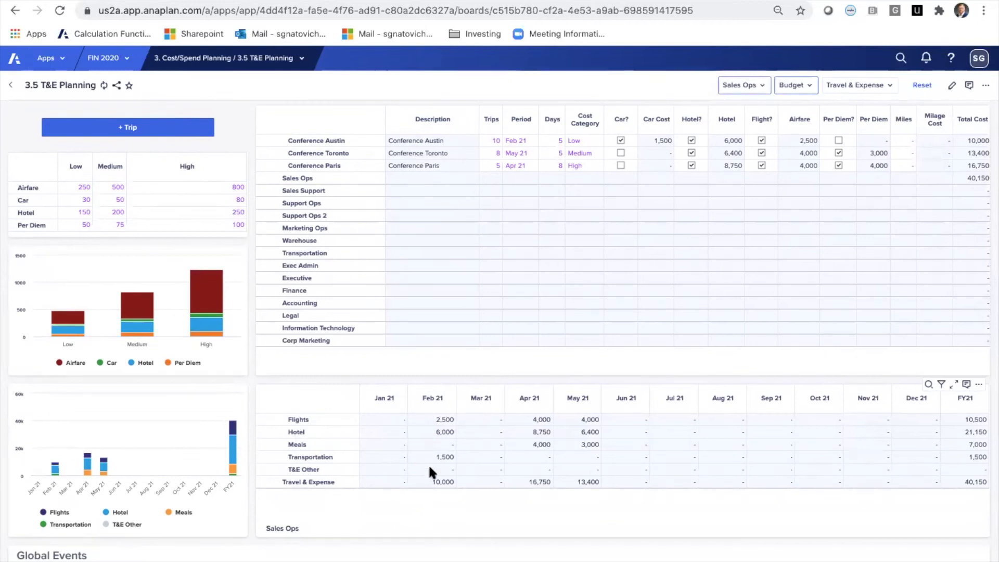
{"action": "scroll", "scroll_direction": "down", "scroll_amount": 3}
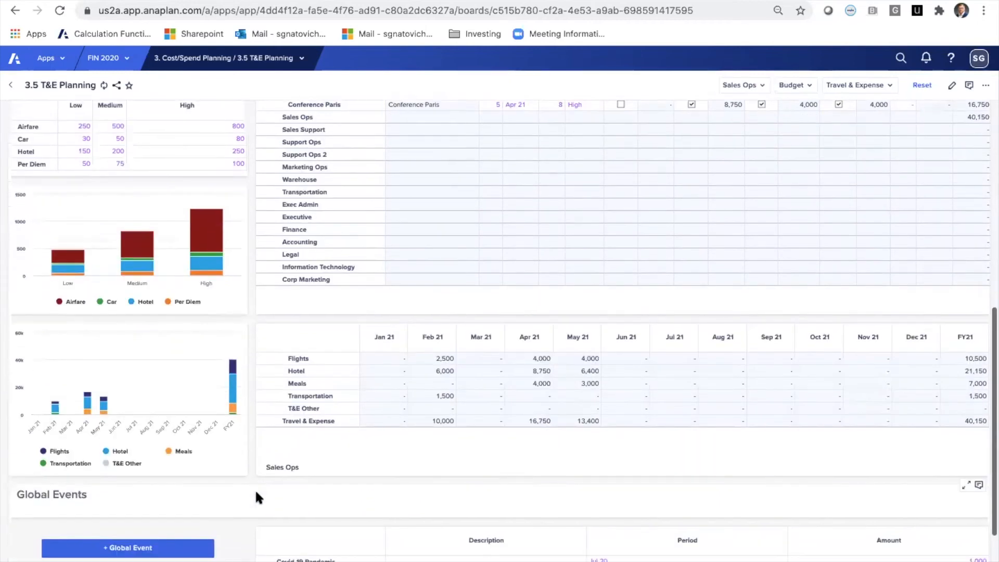
{"action": "scroll", "scroll_direction": "down", "scroll_amount": 3}
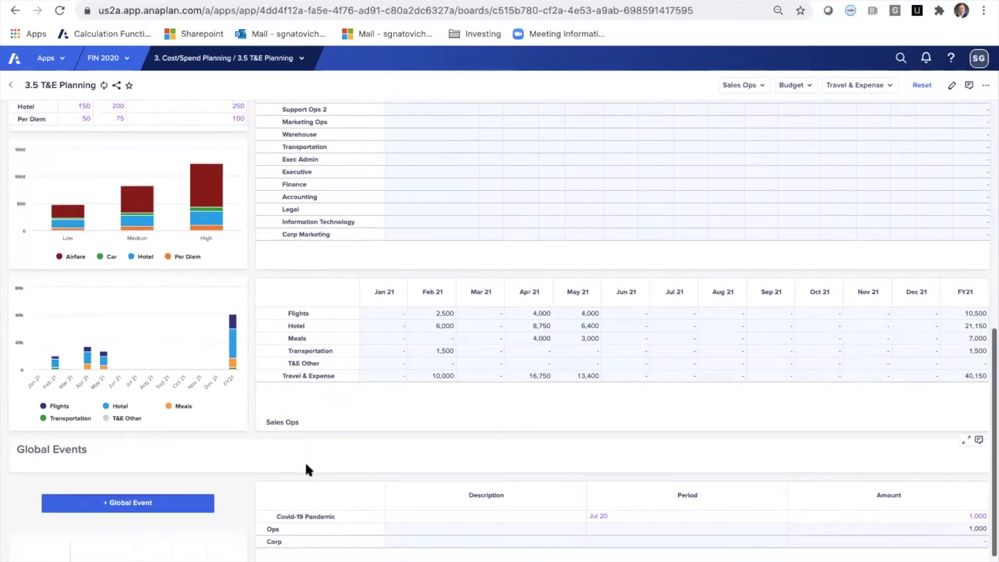
{"action": "scroll", "scroll_direction": "down", "scroll_amount": 3}
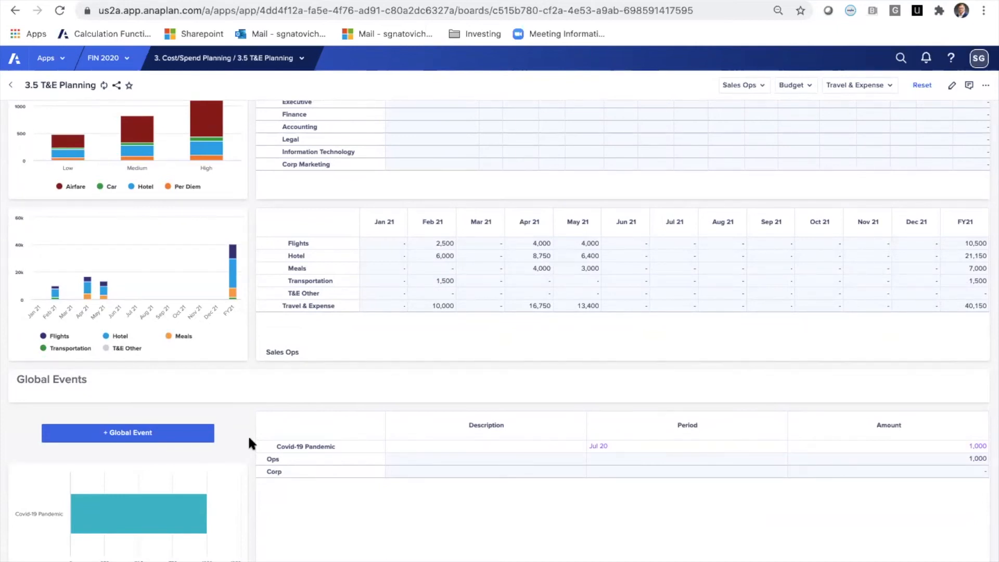
{"action": "left_click", "coordinate": [794, 85]}
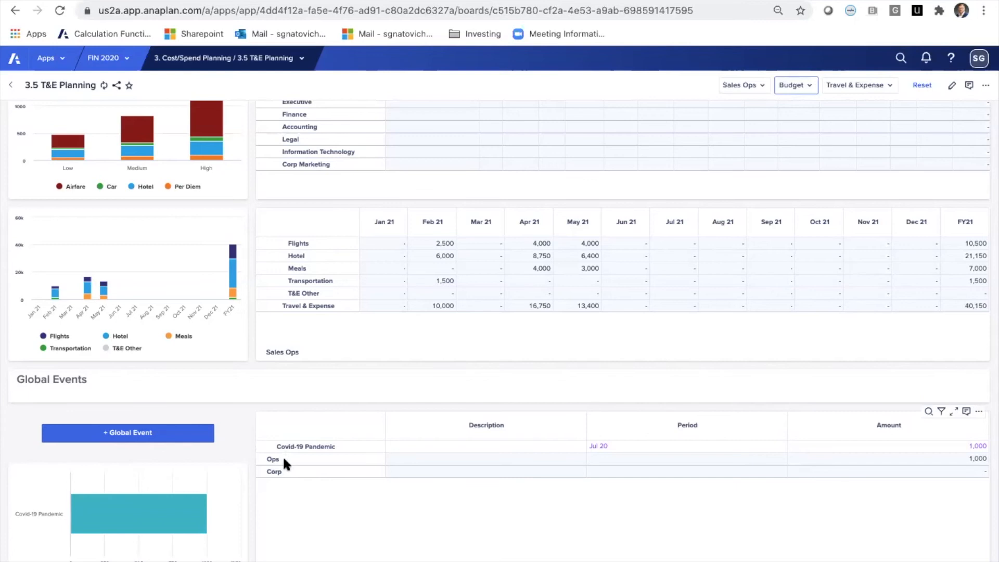
{"action": "mouse_move", "coordinate": [292, 348]}
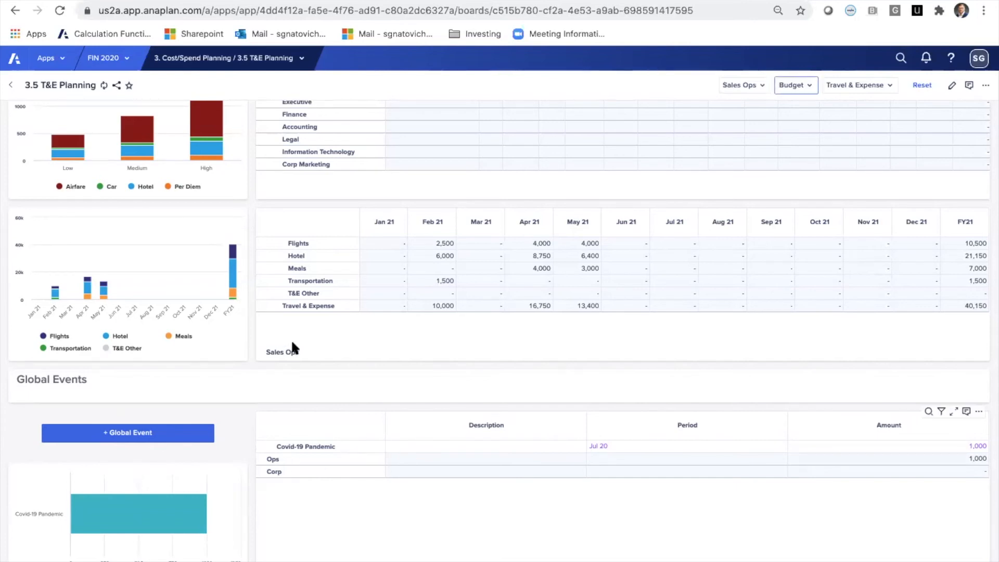
{"action": "mouse_move", "coordinate": [254, 317]}
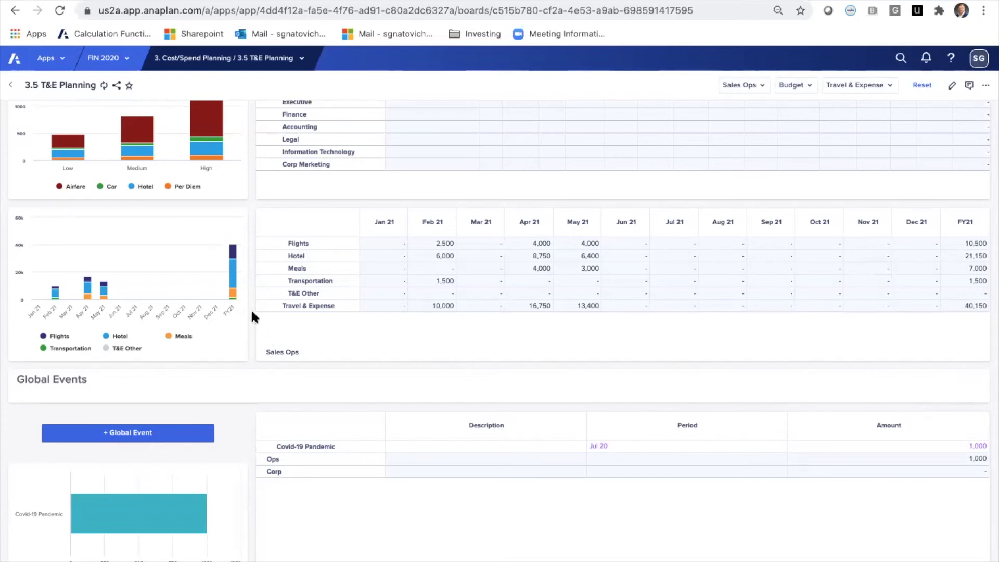
{"action": "scroll", "scroll_direction": "down", "scroll_amount": 3}
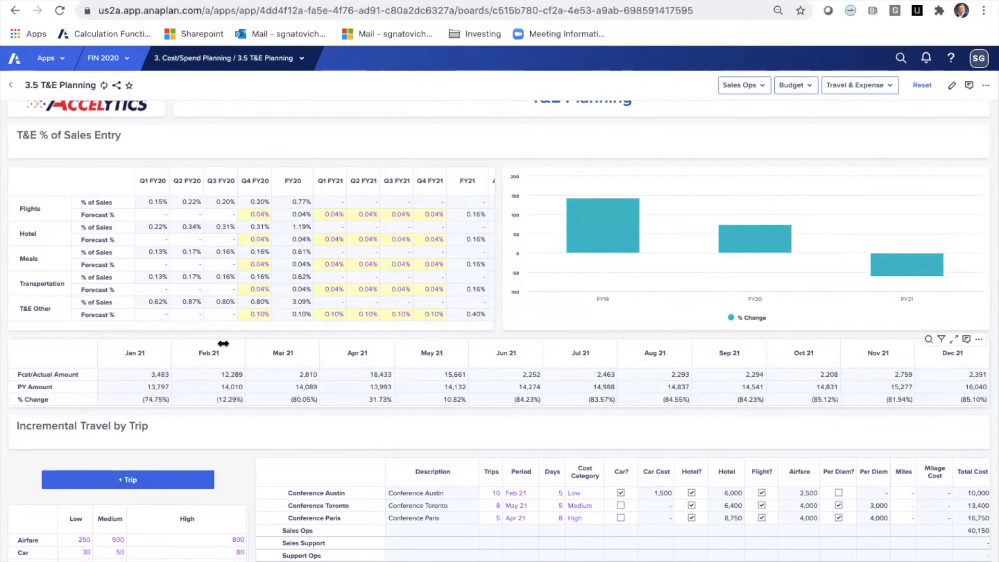
{"action": "mouse_move", "coordinate": [75, 380]}
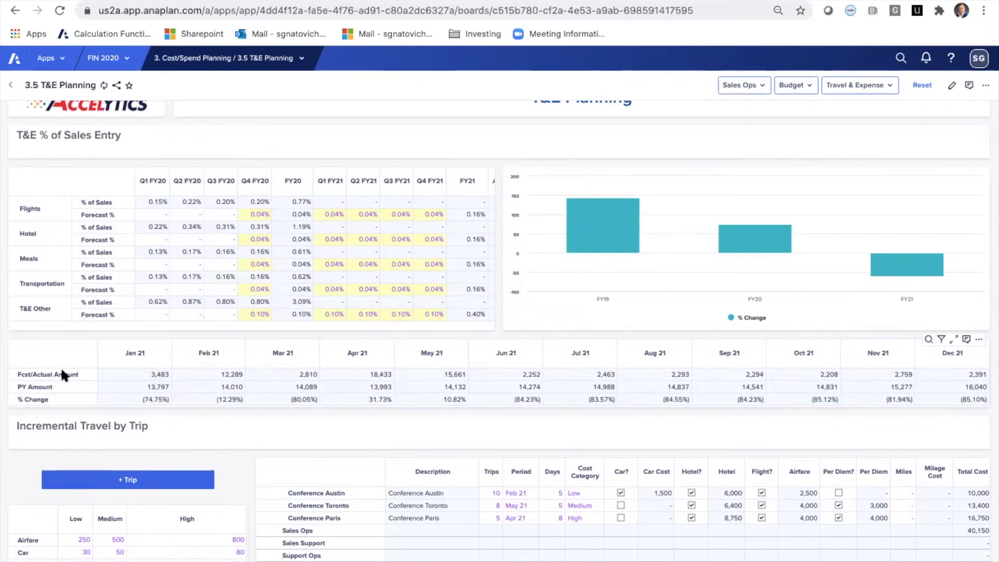
{"action": "mouse_move", "coordinate": [269, 367]}
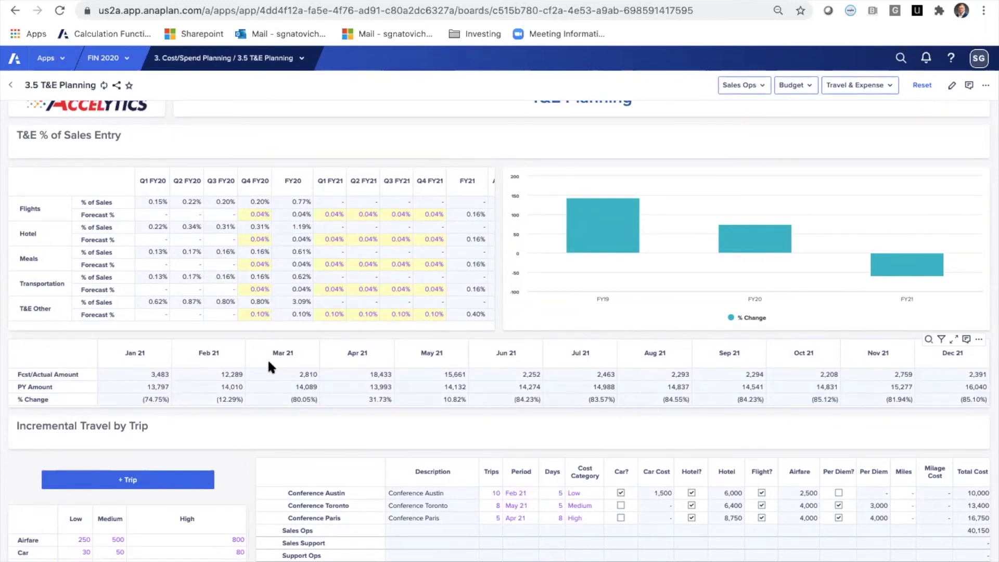
{"action": "mouse_move", "coordinate": [263, 482]}
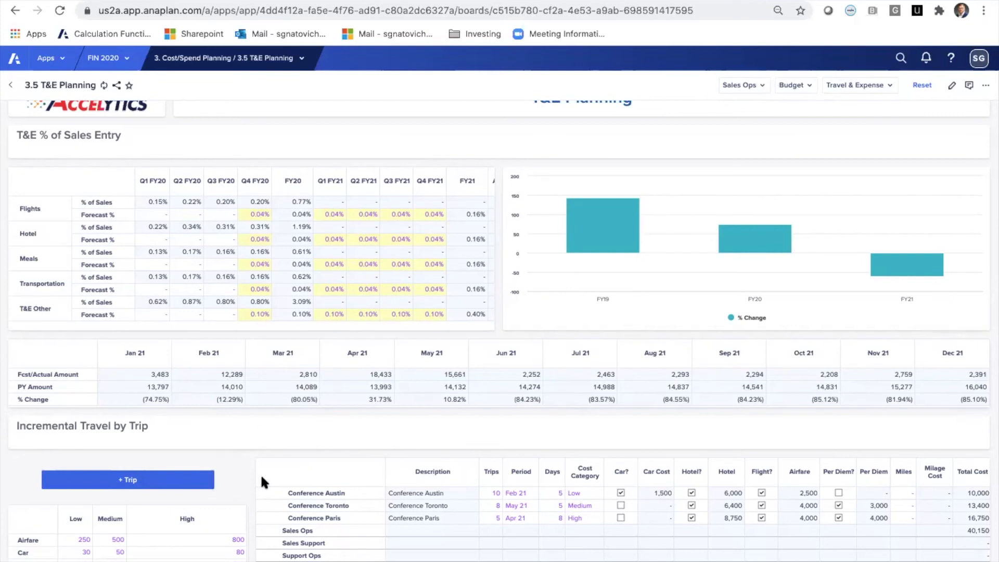
{"action": "scroll", "scroll_direction": "down", "scroll_amount": 3}
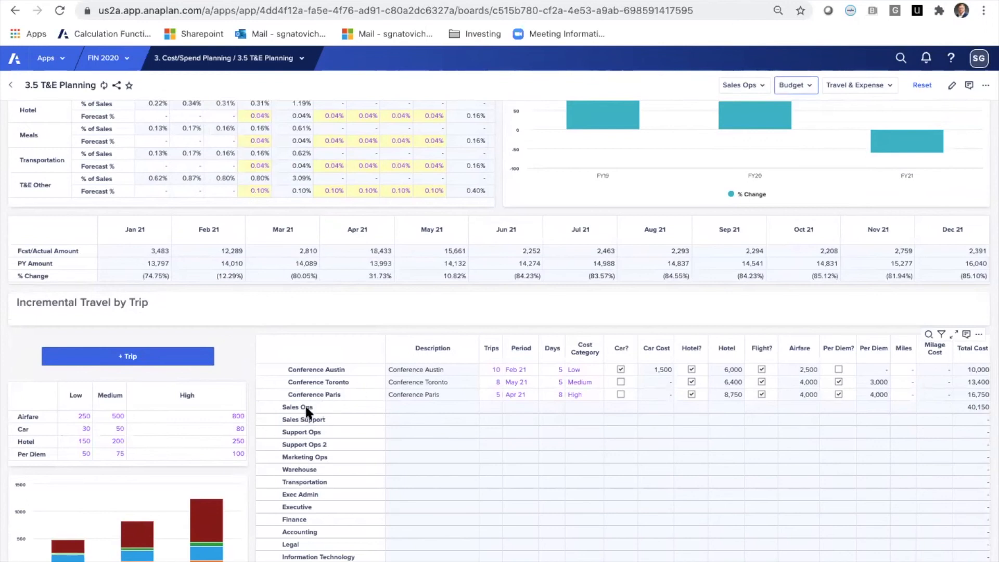
{"action": "mouse_move", "coordinate": [255, 426]}
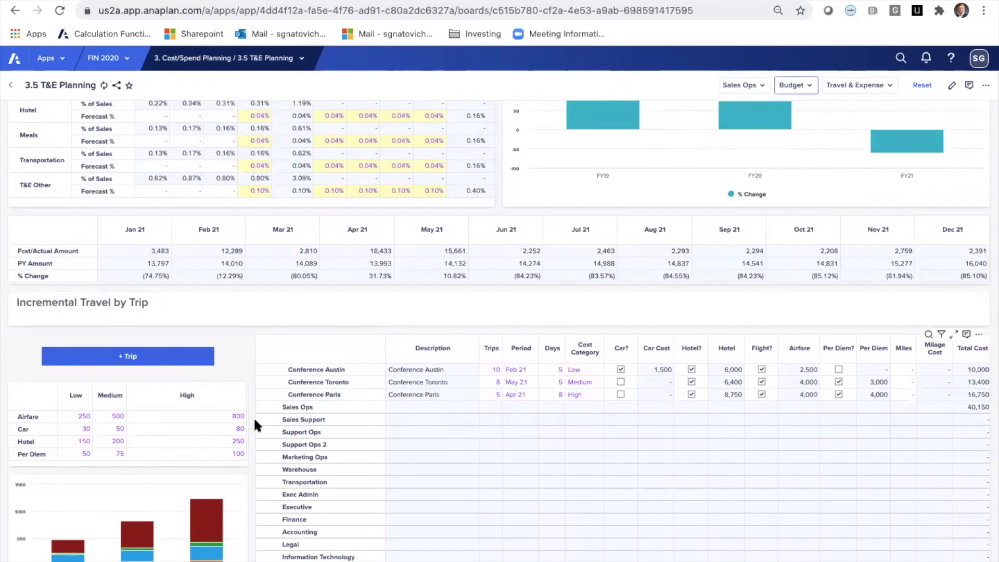
{"action": "scroll", "scroll_direction": "down", "scroll_amount": 3}
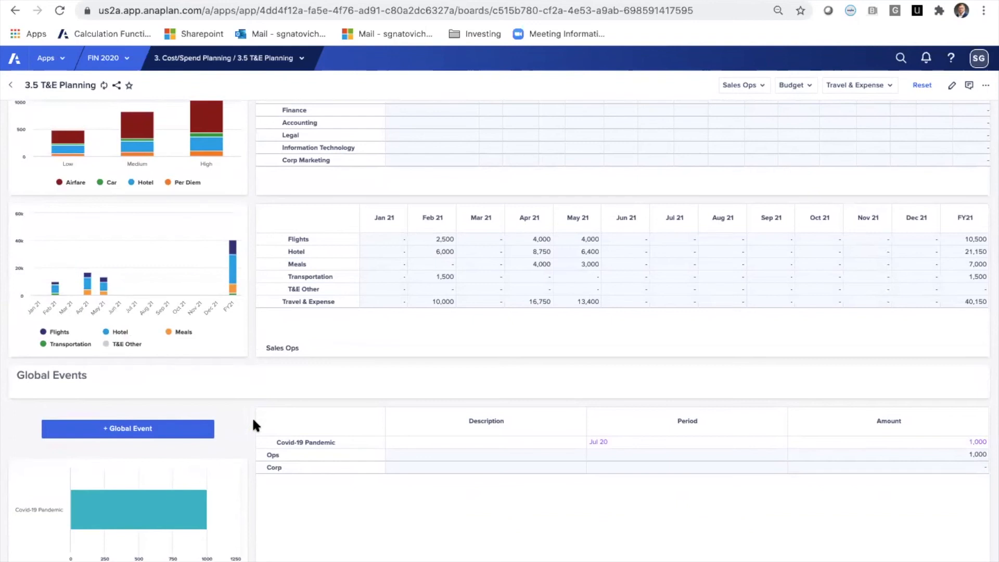
{"action": "mouse_move", "coordinate": [324, 203]}
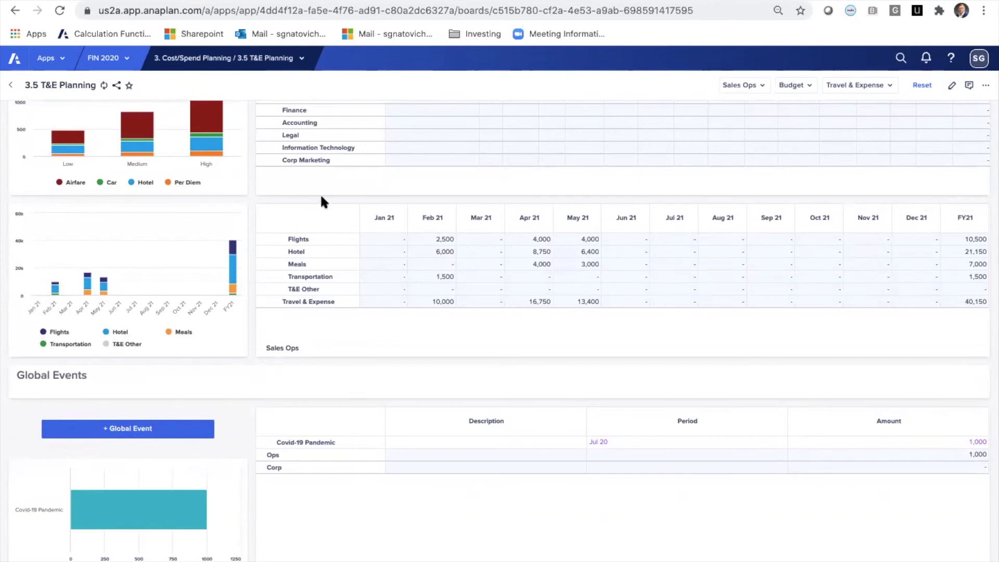
Go to the 3.4 R&D Planning dashboard, then reopen the planning pages list.
{"action": "left_click", "coordinate": [223, 58]}
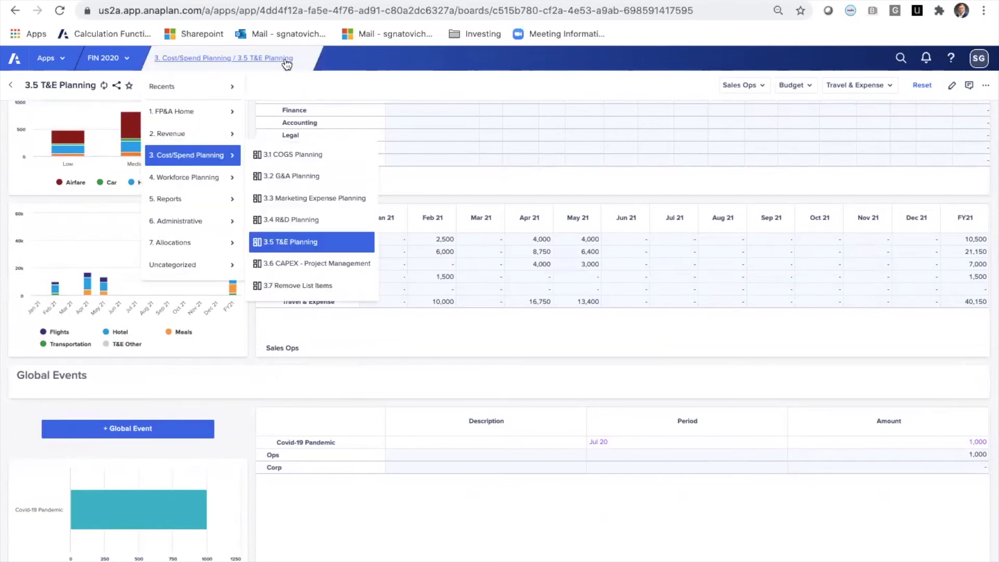
{"action": "mouse_move", "coordinate": [328, 185]}
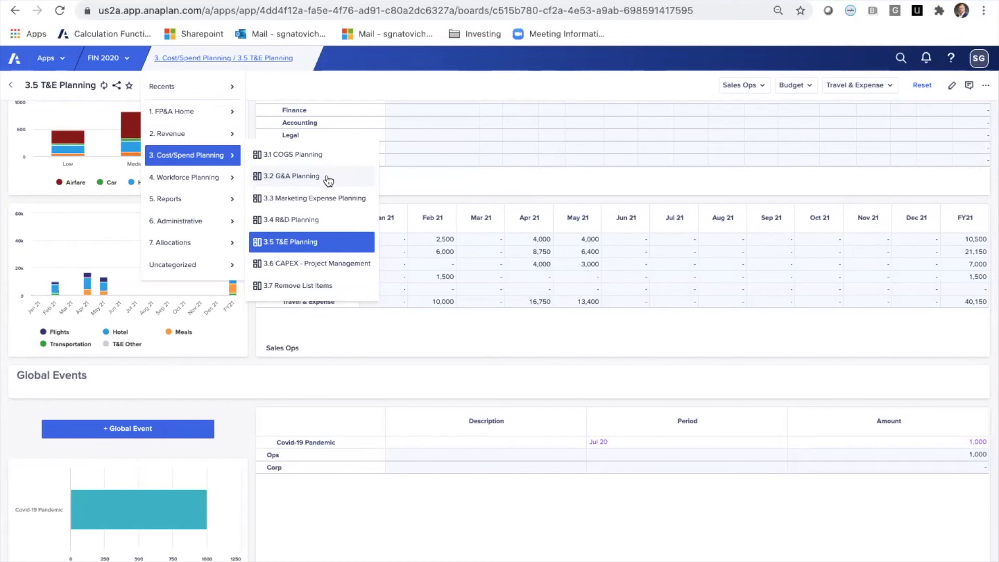
{"action": "mouse_move", "coordinate": [314, 220]}
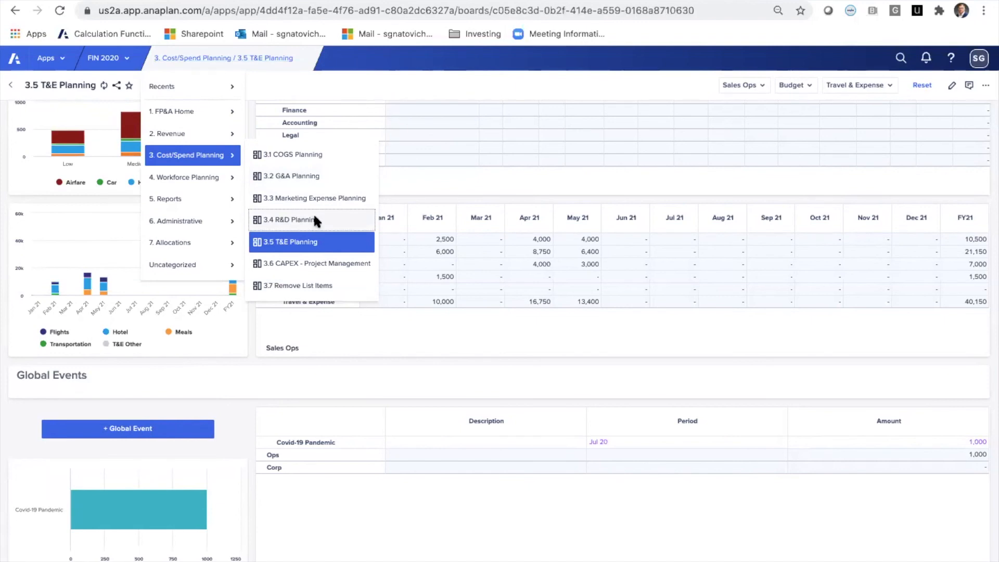
{"action": "left_click", "coordinate": [291, 219]}
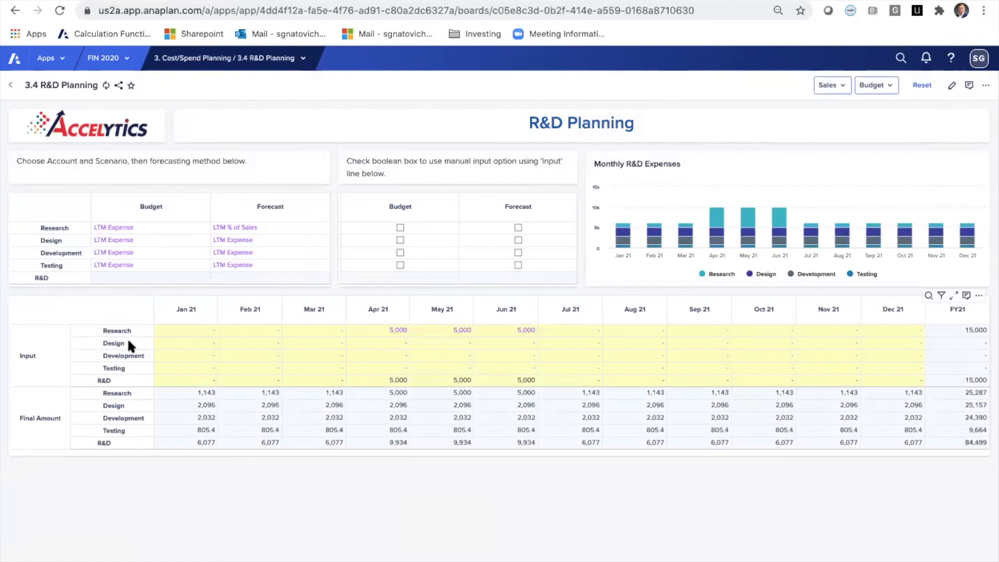
{"action": "left_click", "coordinate": [223, 59]}
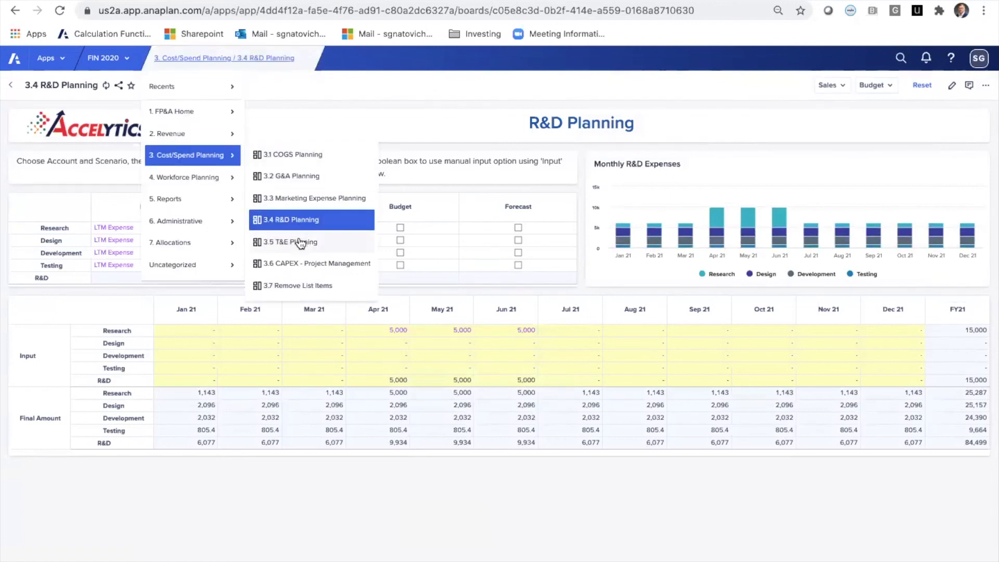
Return to the 3.5 T&E Planning dashboard from the Cost/Spend Planning list.
{"action": "left_click", "coordinate": [292, 242]}
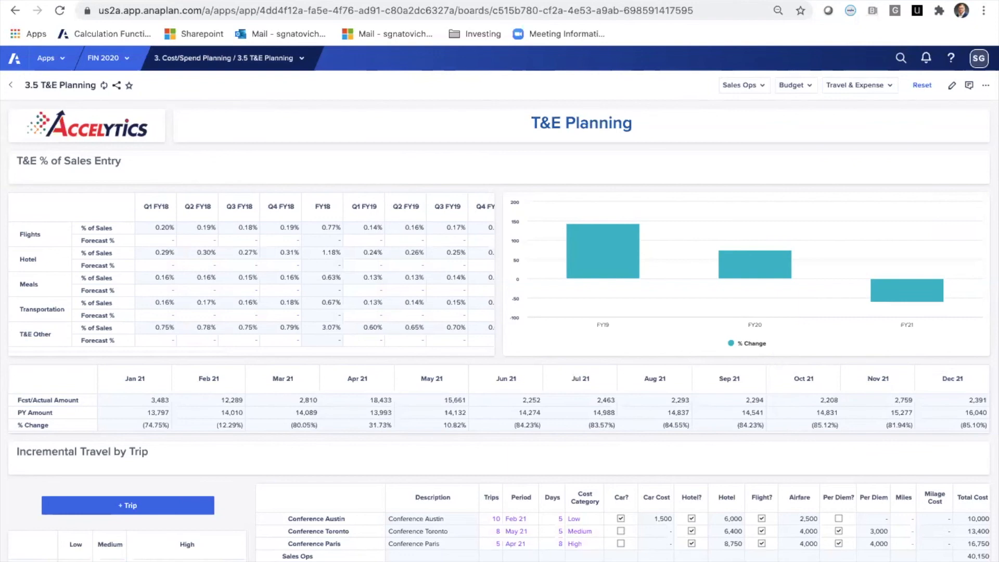
{"action": "mouse_move", "coordinate": [697, 449]}
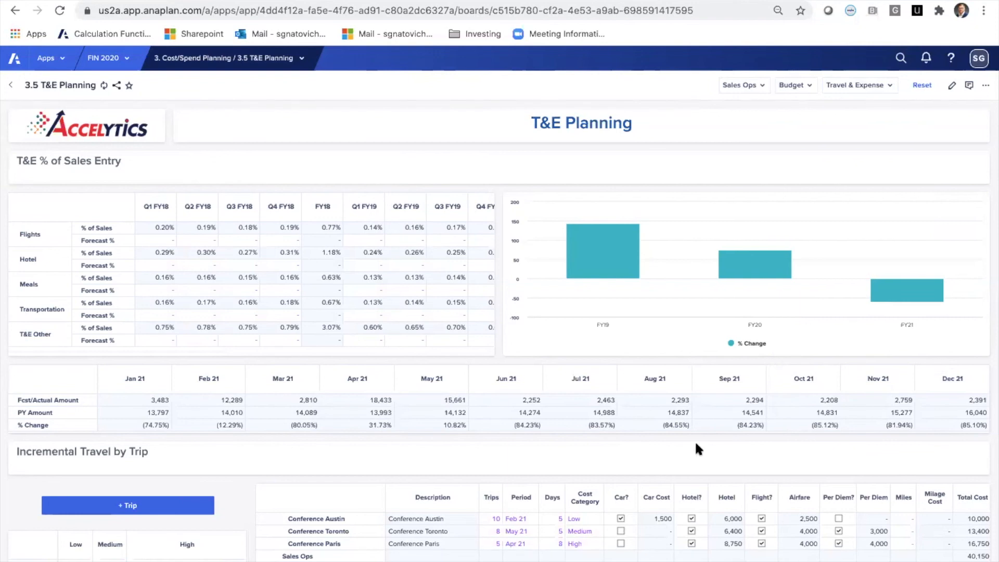
{"action": "mouse_move", "coordinate": [487, 549]}
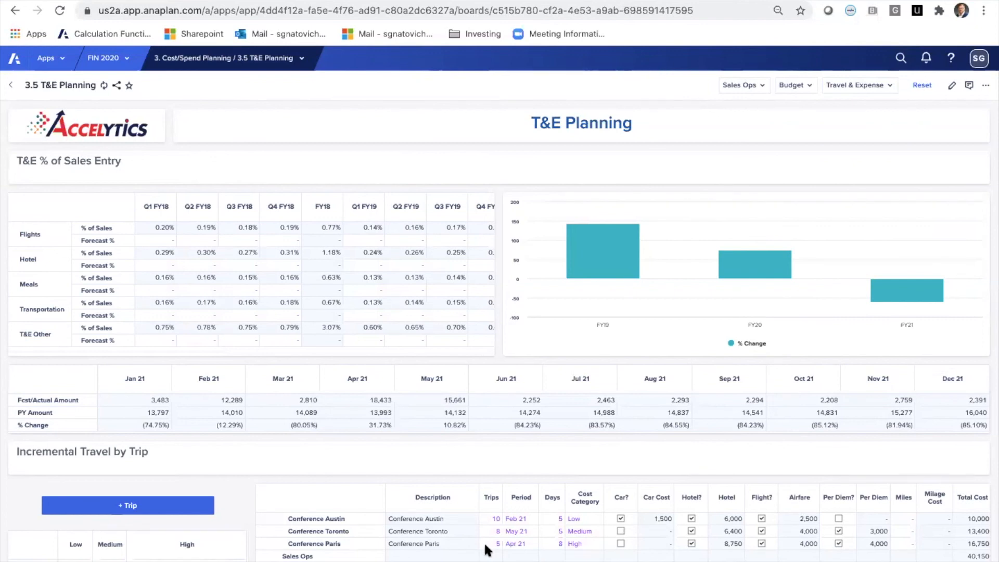
{"action": "mouse_move", "coordinate": [482, 522]}
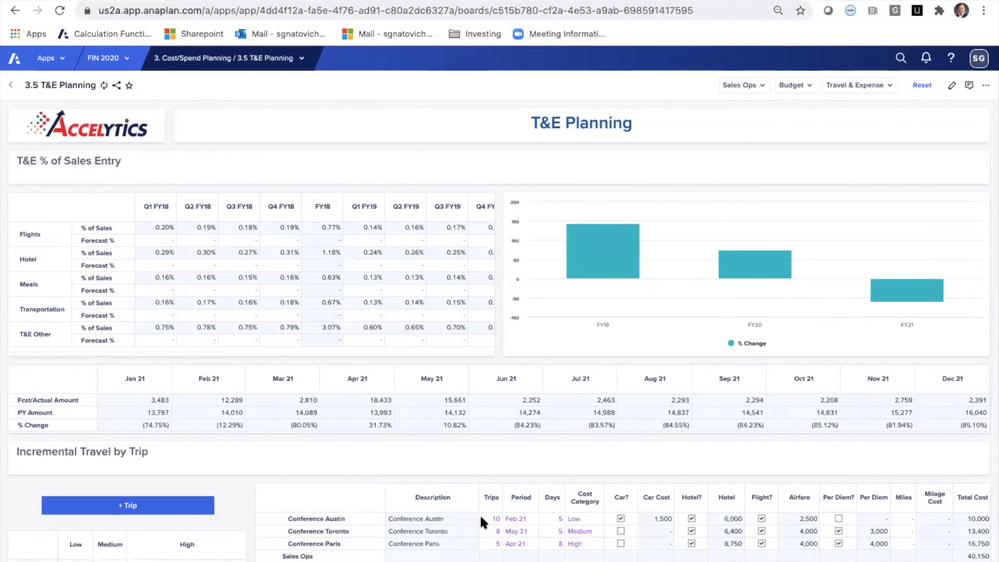